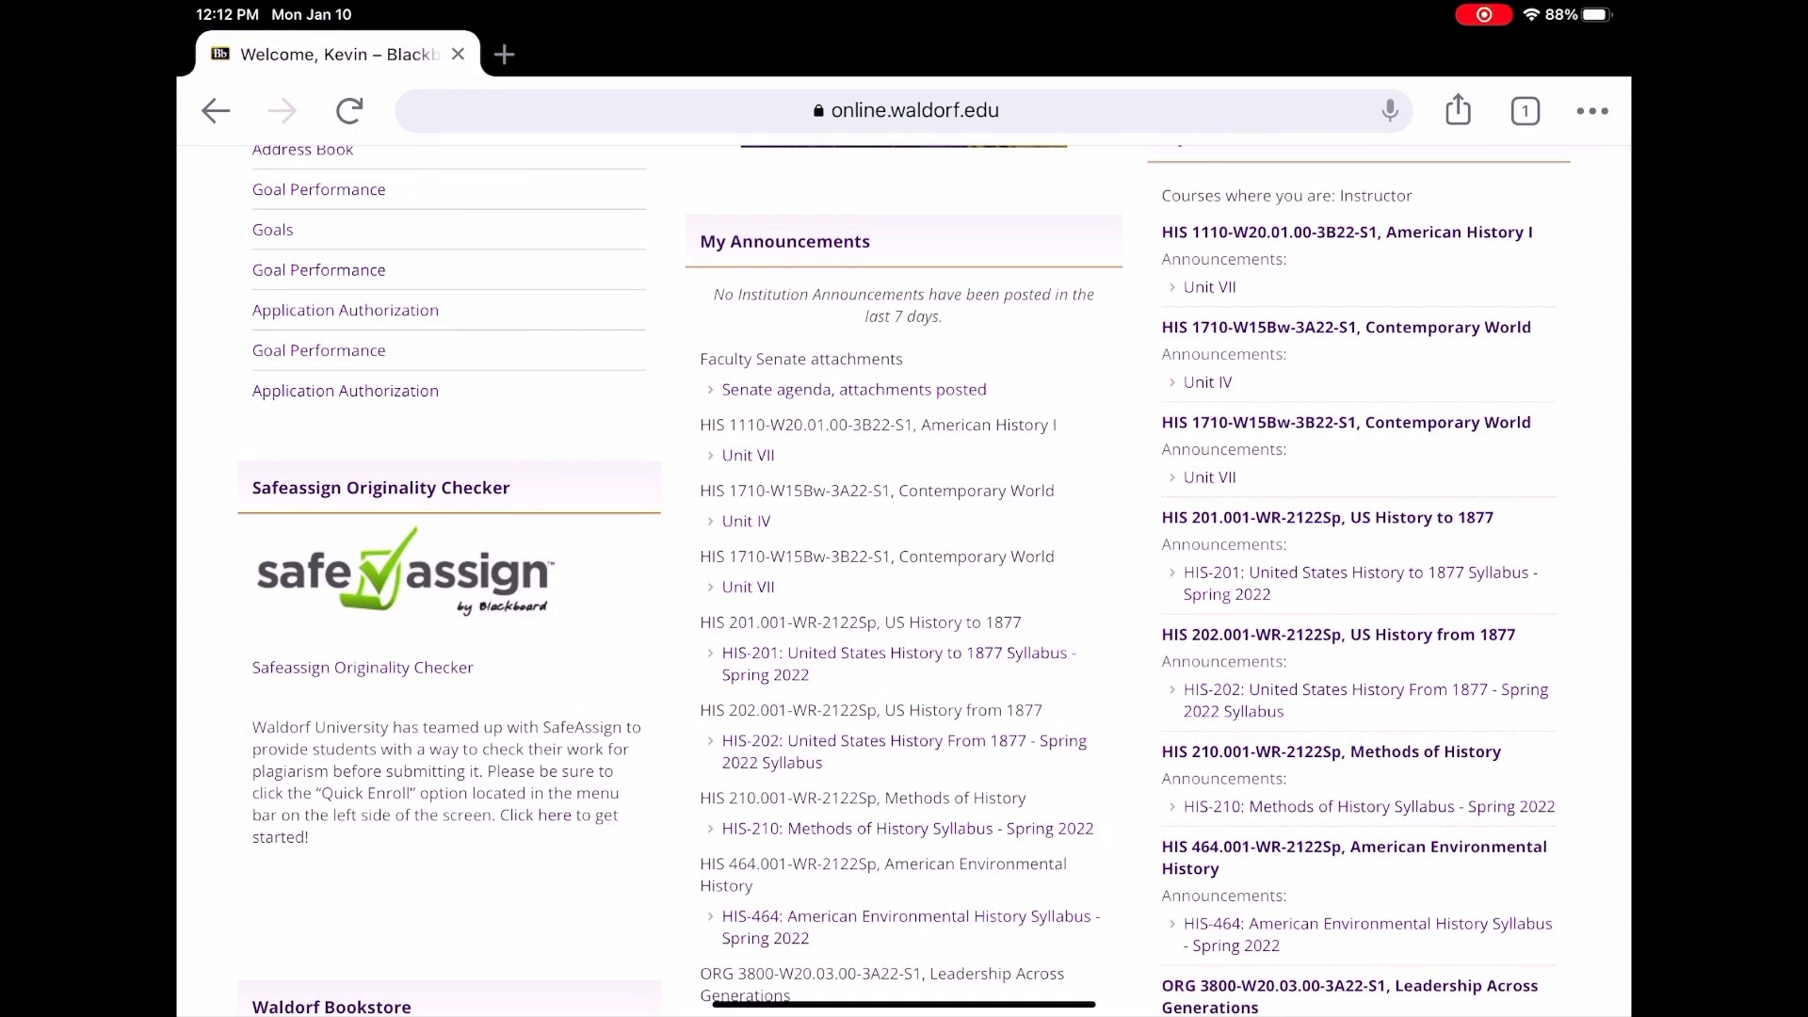
Open the HIS-201 Syllabus - Spring 2022 announcement in a new tab and switch to it.
click(503, 53)
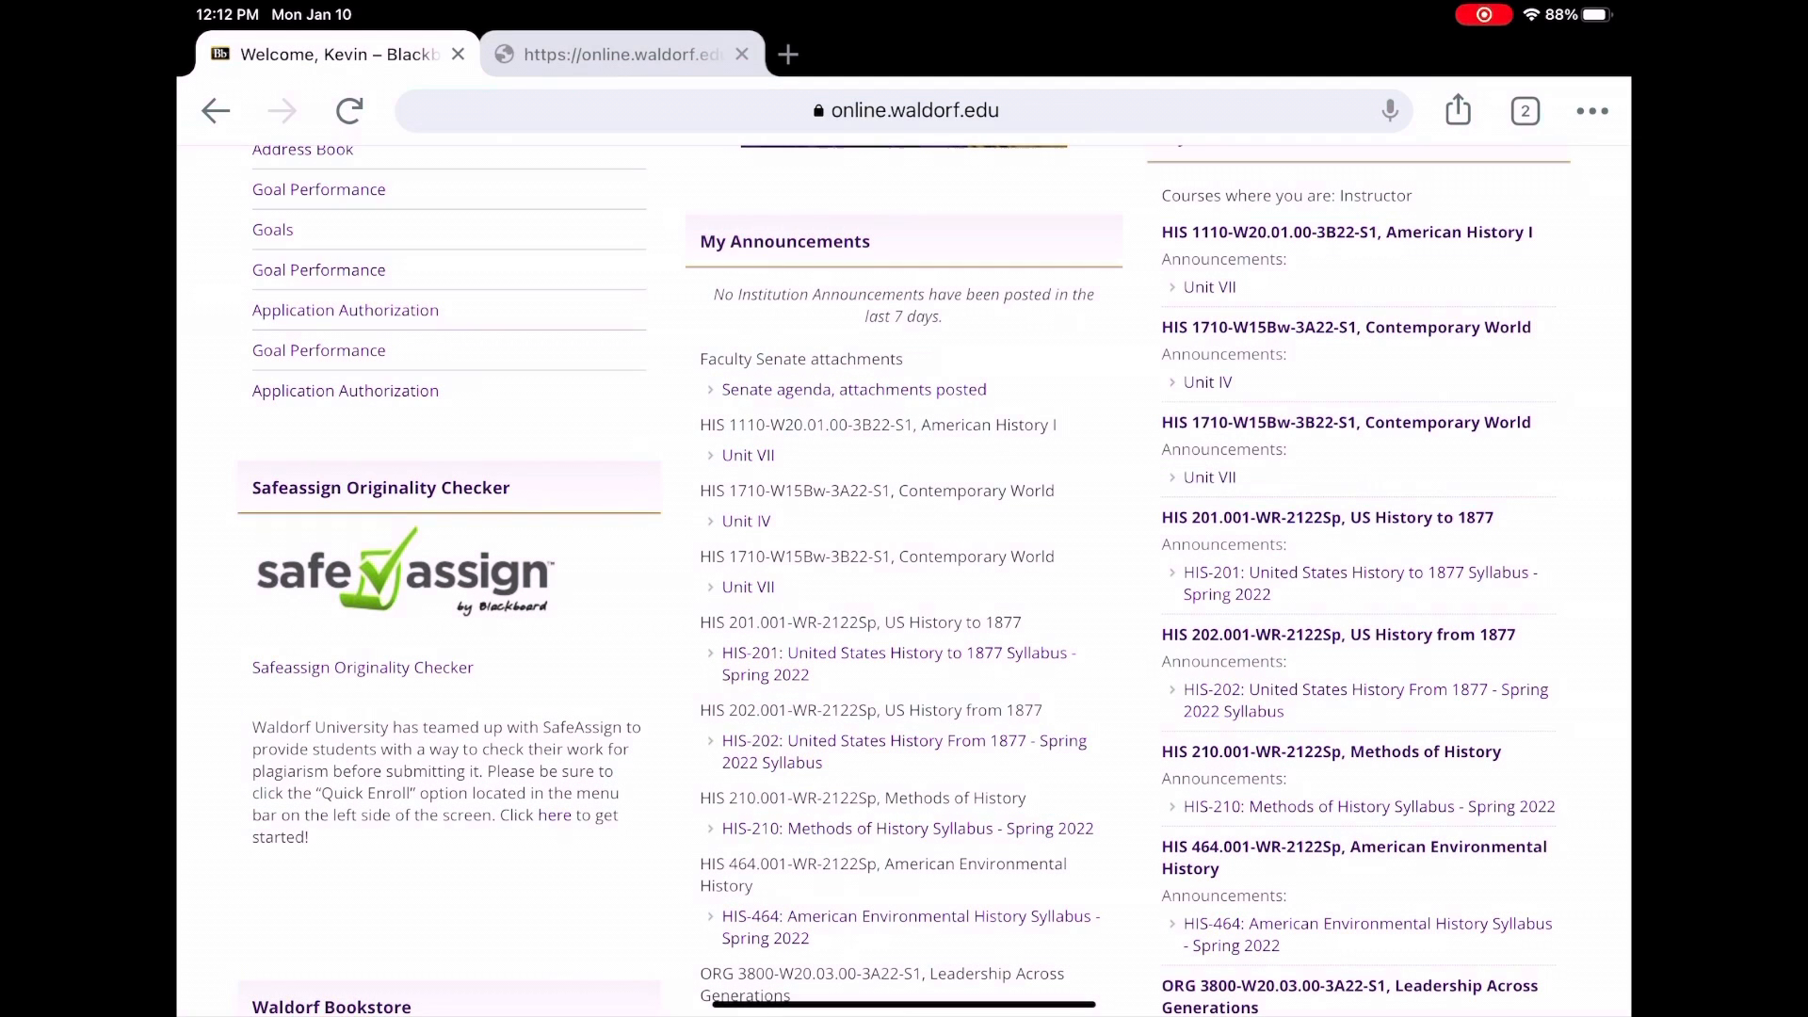
click(897, 663)
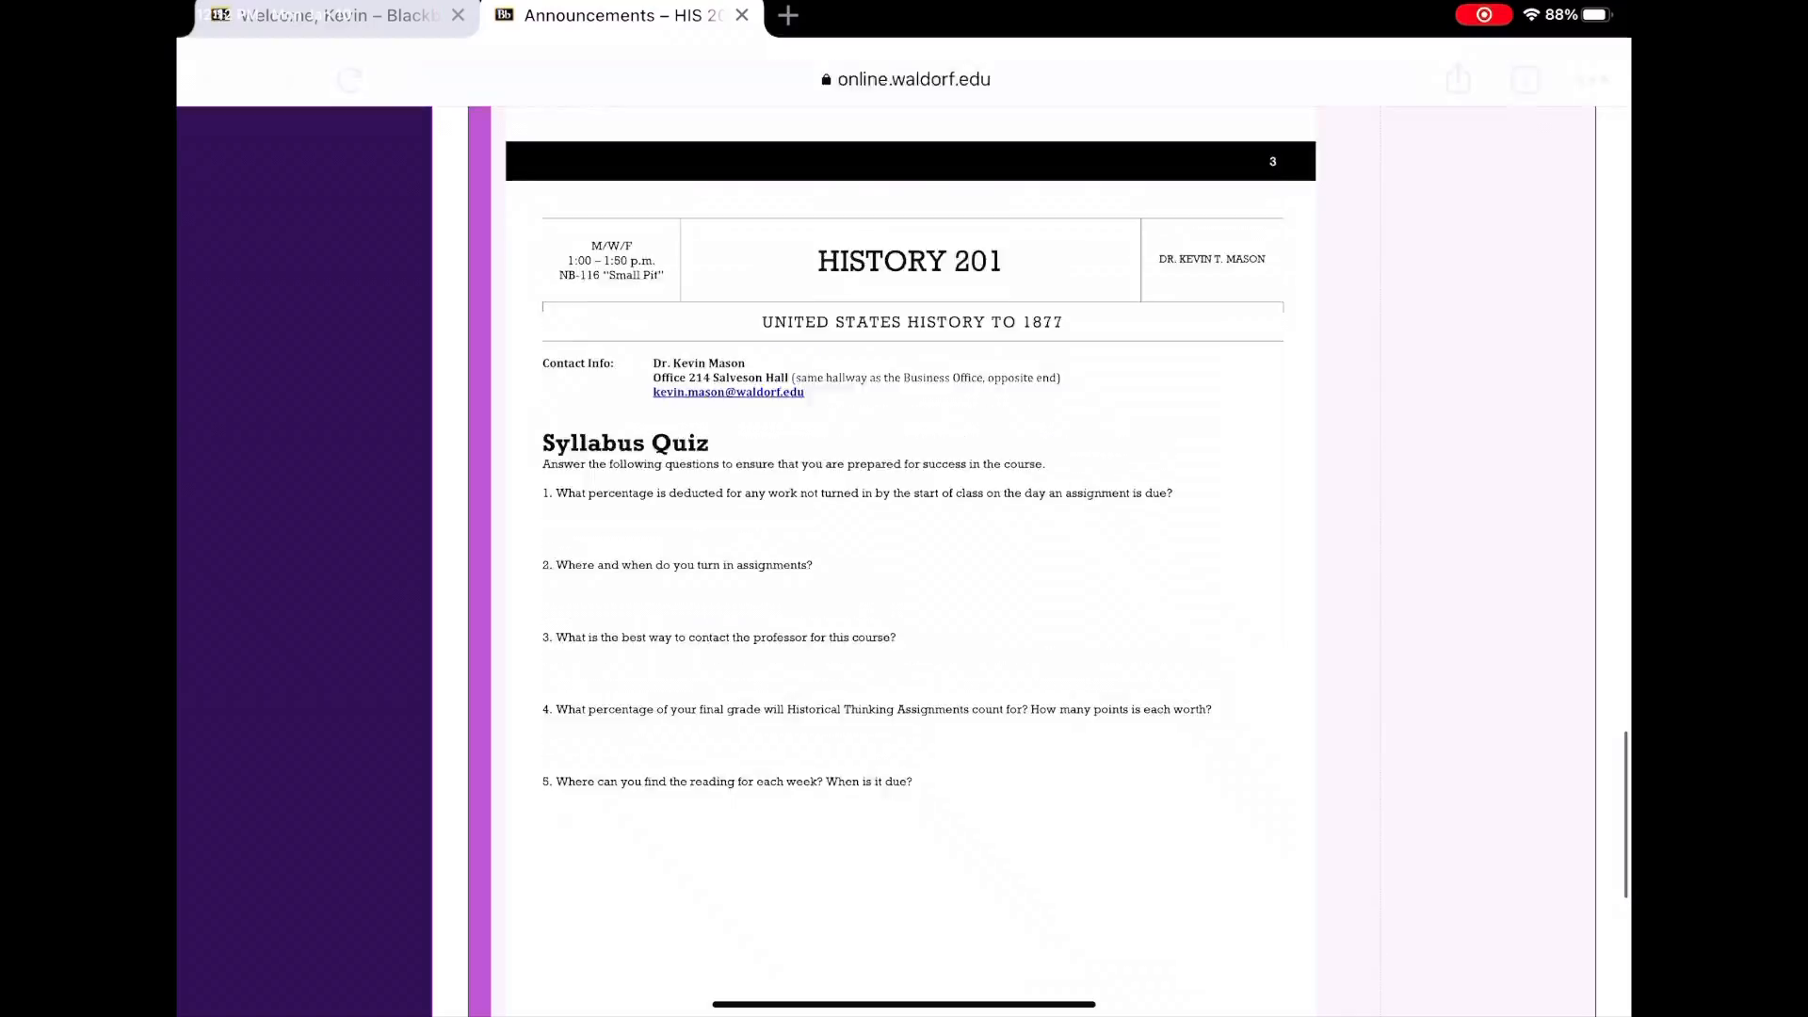
Scroll the syllabus to the HISTORY-201 page with course description and three learning outcomes.
scroll(down, 3)
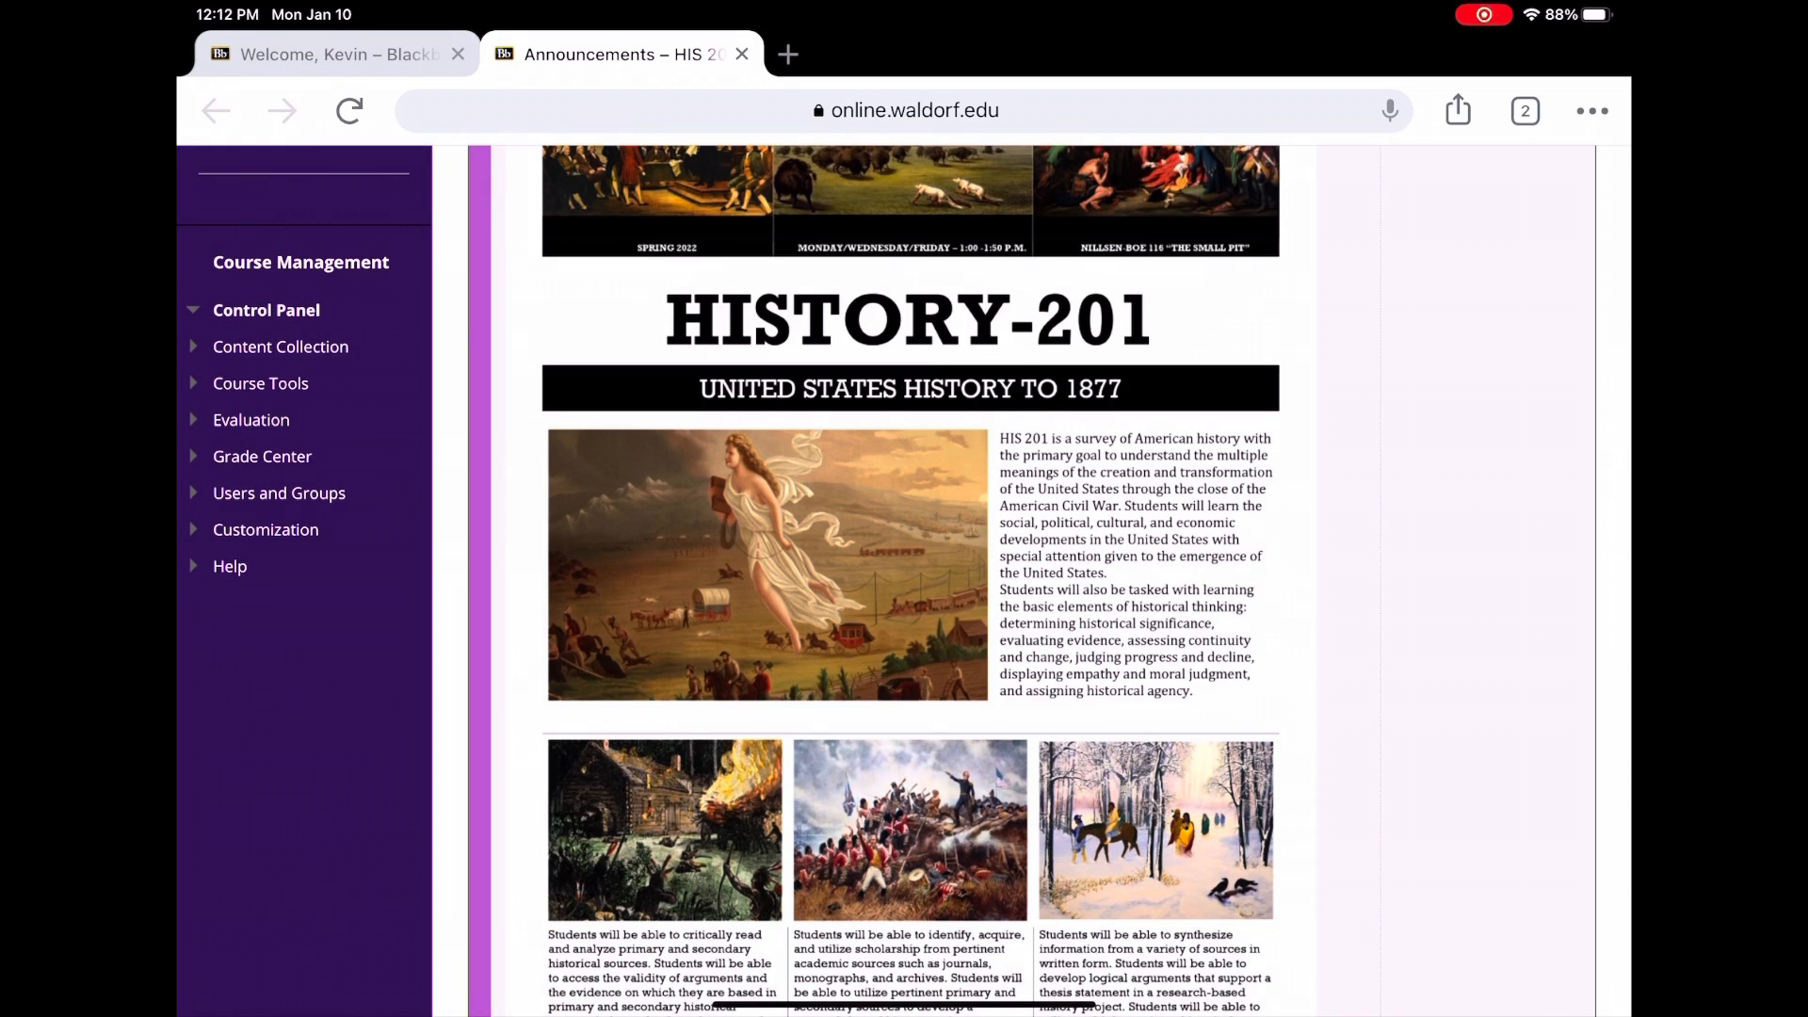
scroll(down, 3)
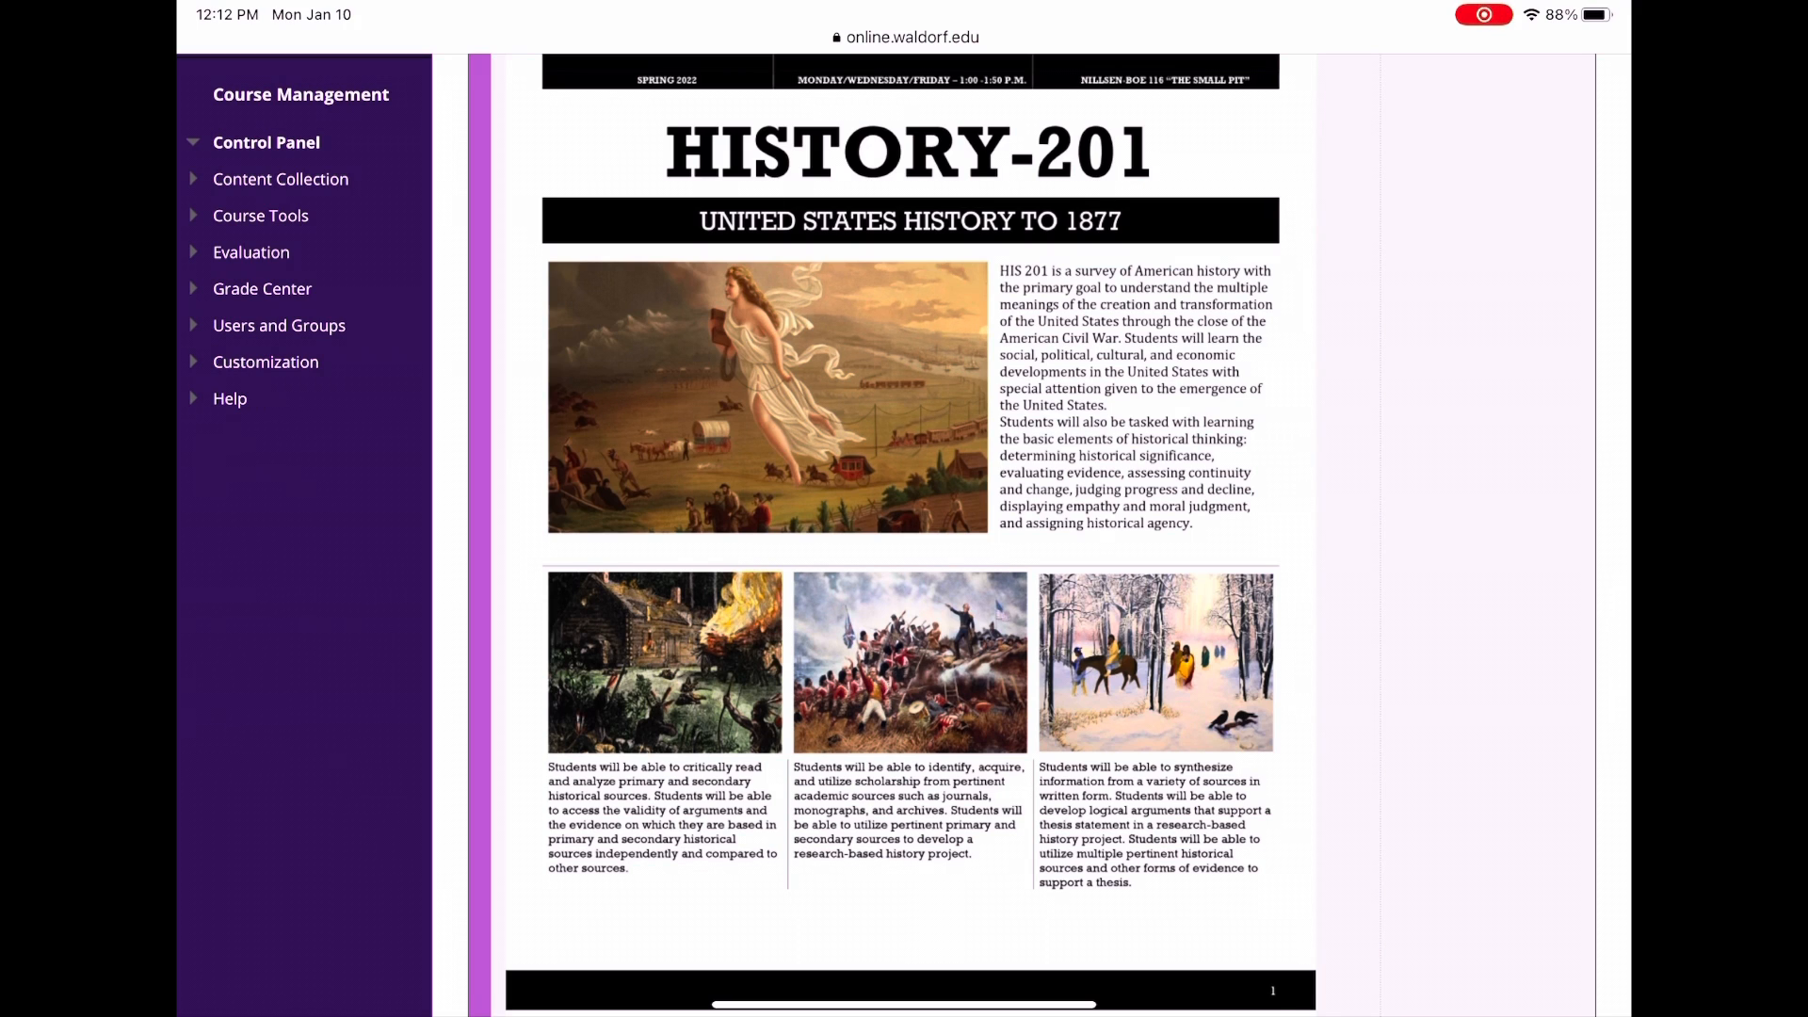
scroll(down, 3)
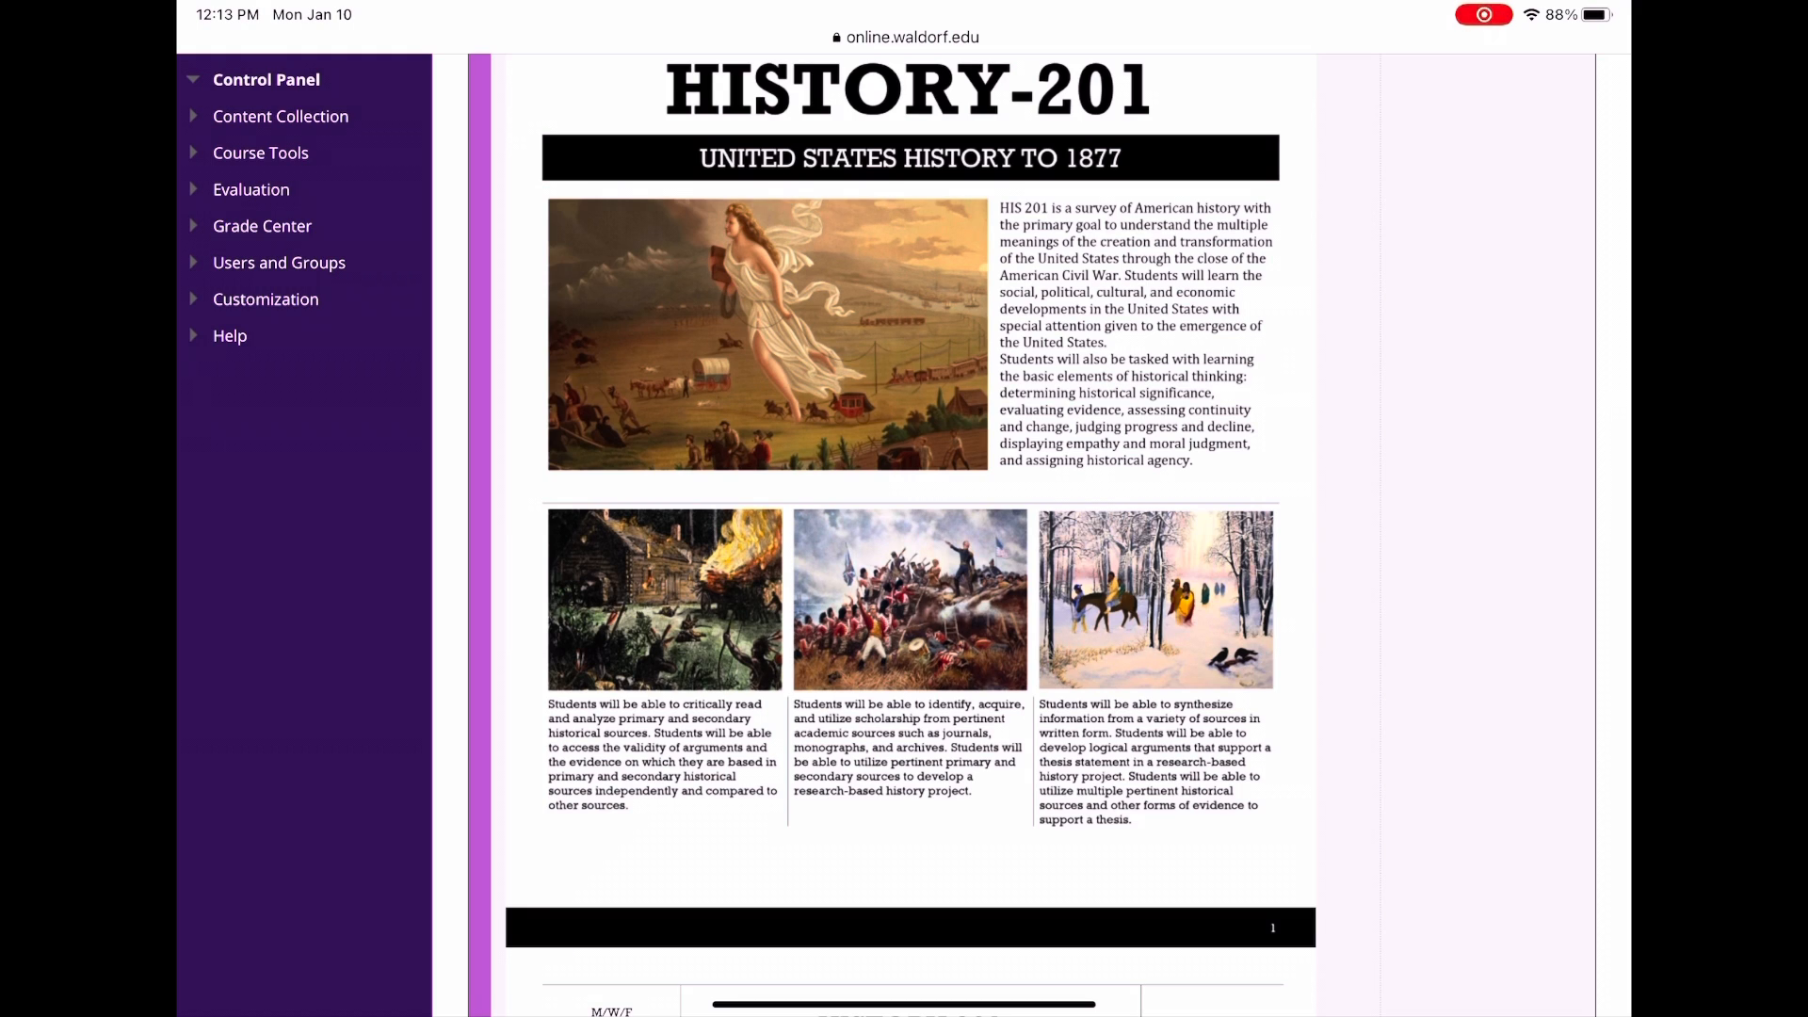
scroll(down, 3)
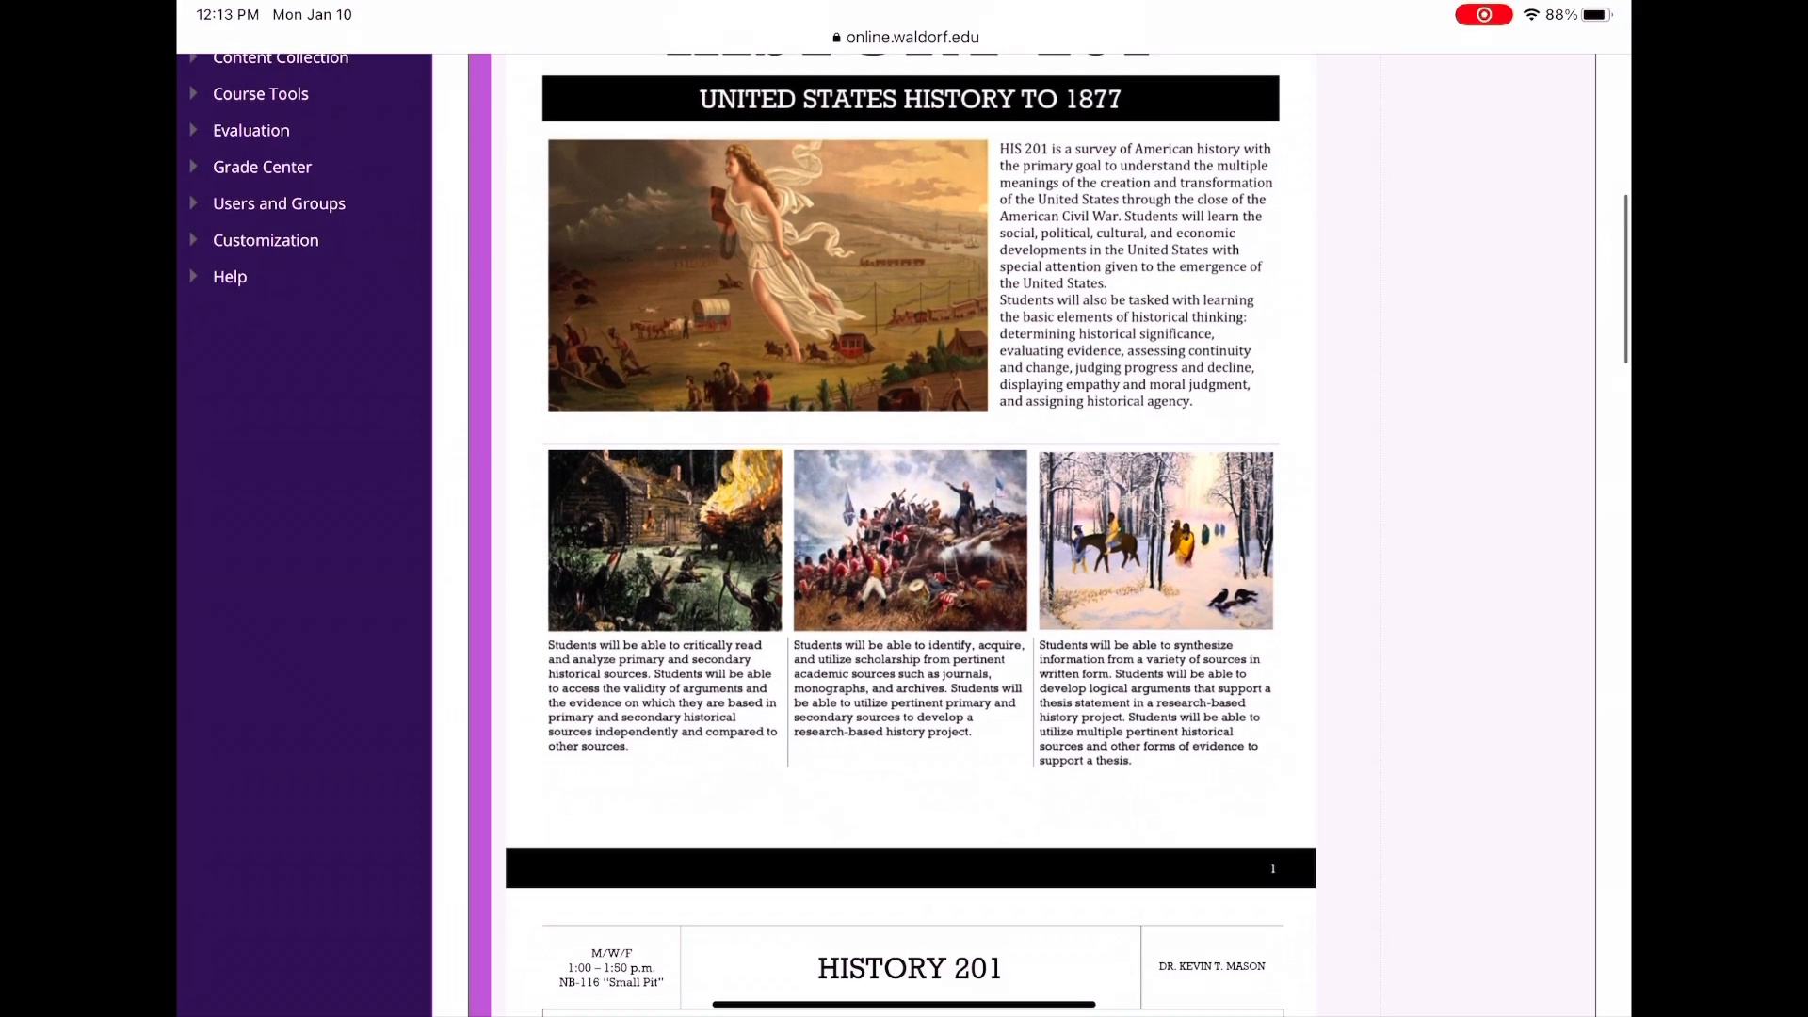
Scroll to Course Expectations showing the grading scale, policies and Grade Composition chart.
scroll(down, 3)
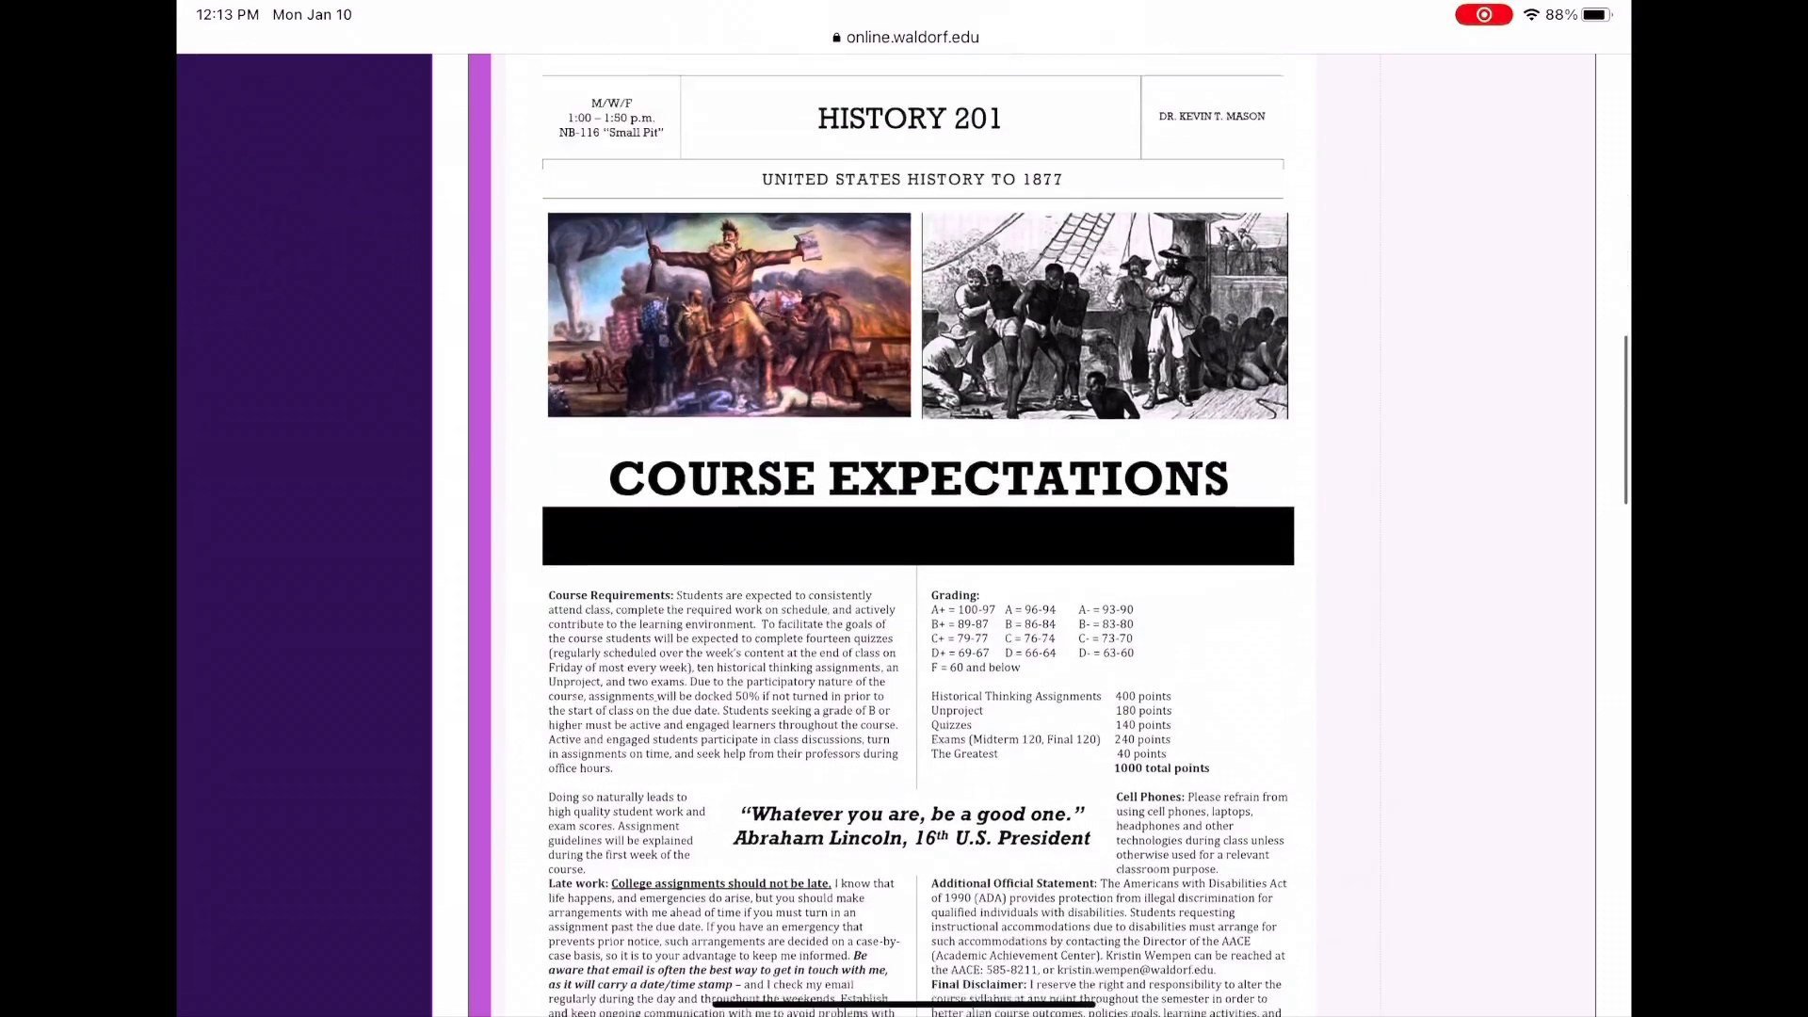
scroll(down, 3)
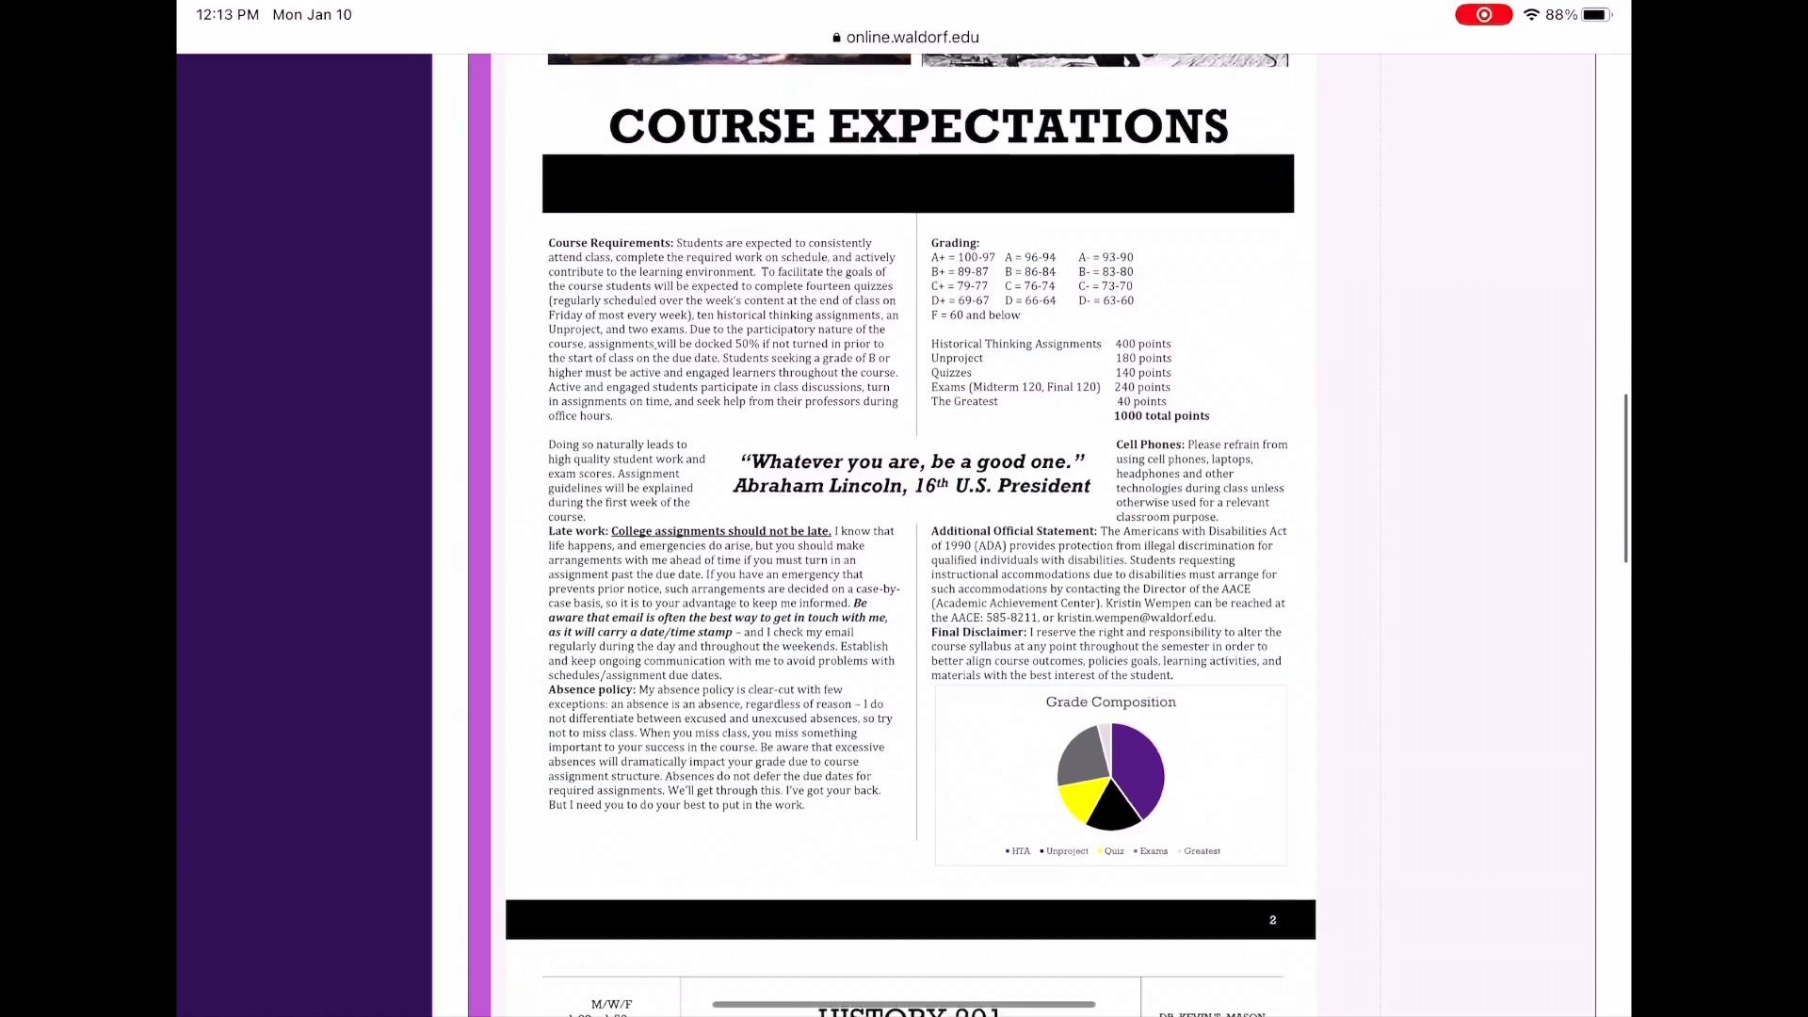
scroll(down, 3)
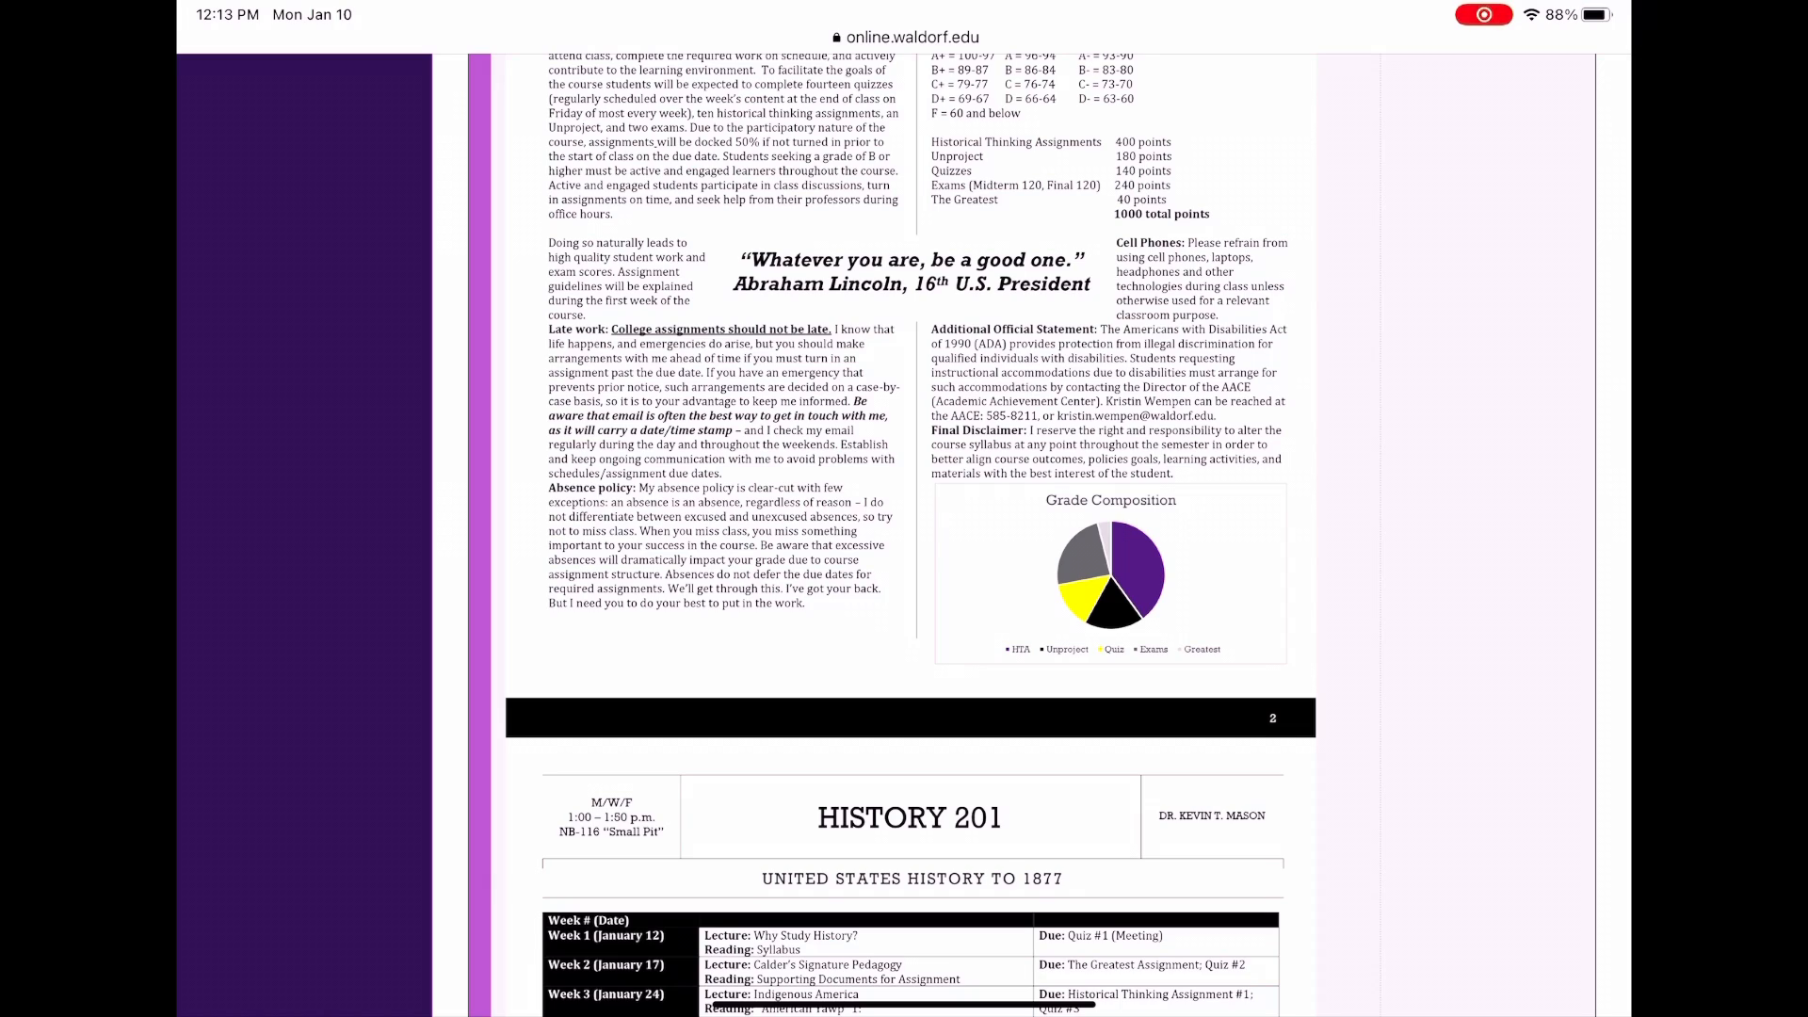
Scroll down the syllabus into the weekly schedule table.
scroll(down, 3)
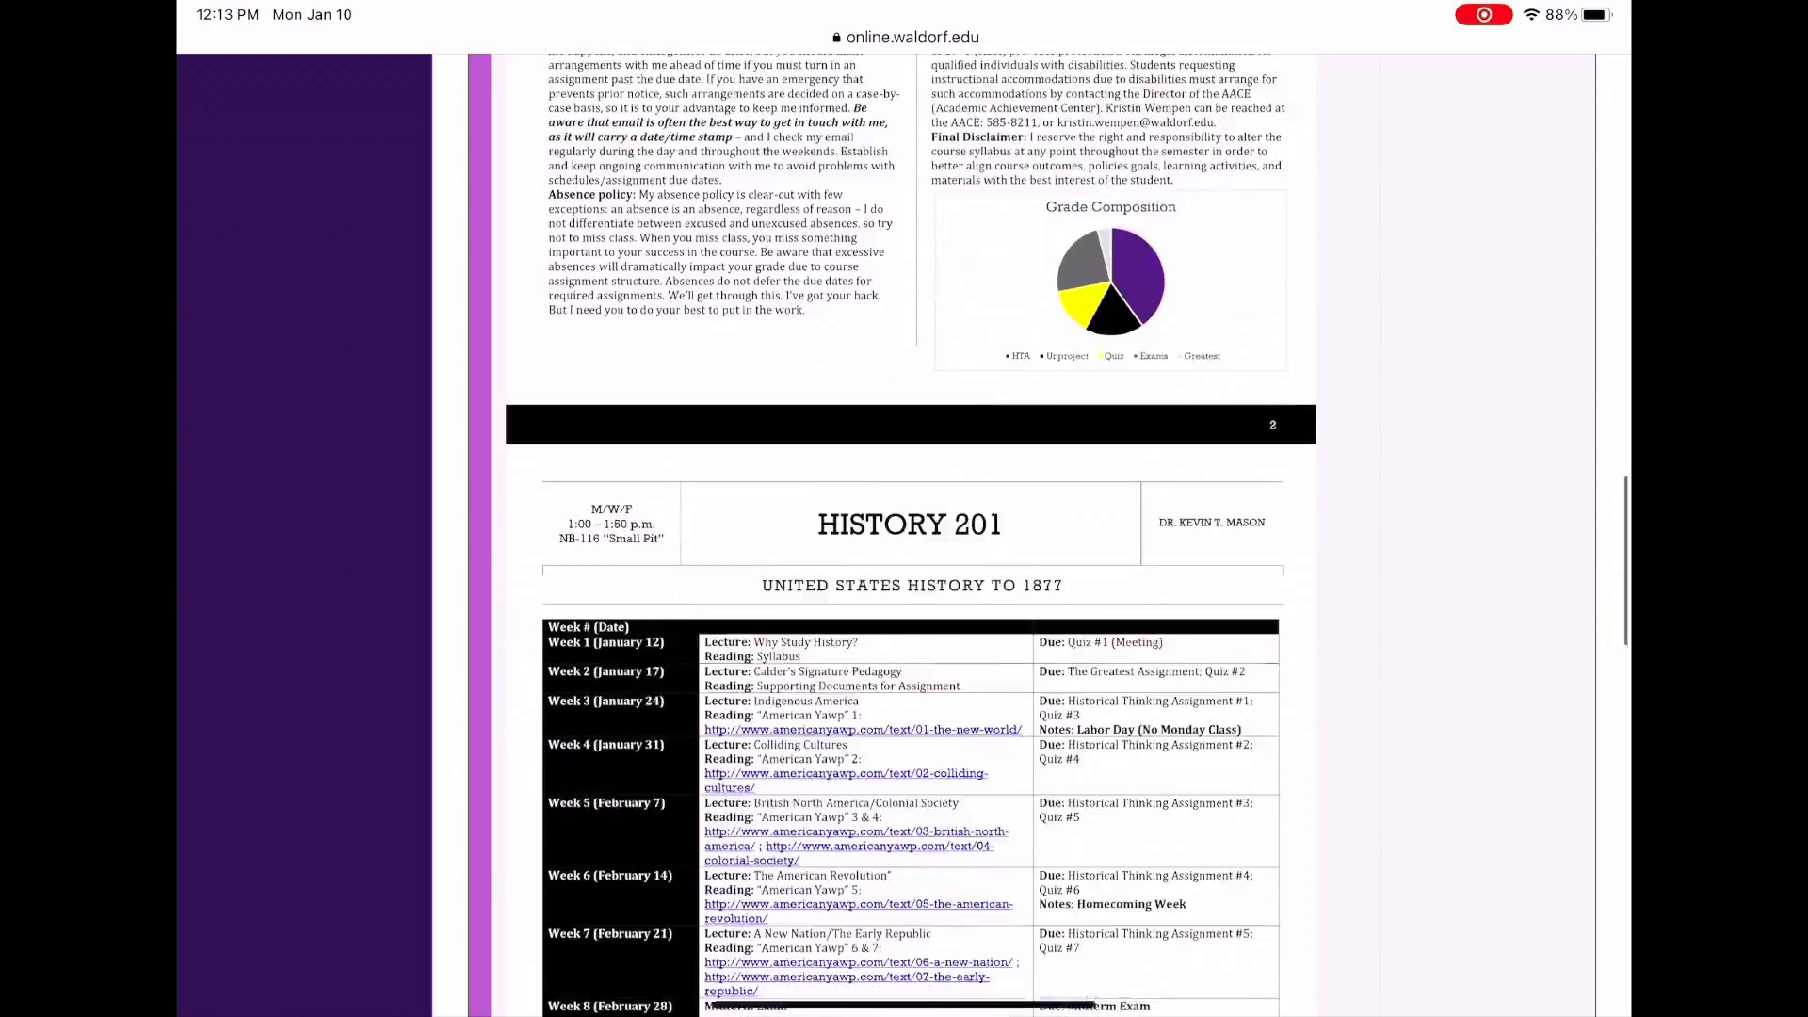
scroll(down, 3)
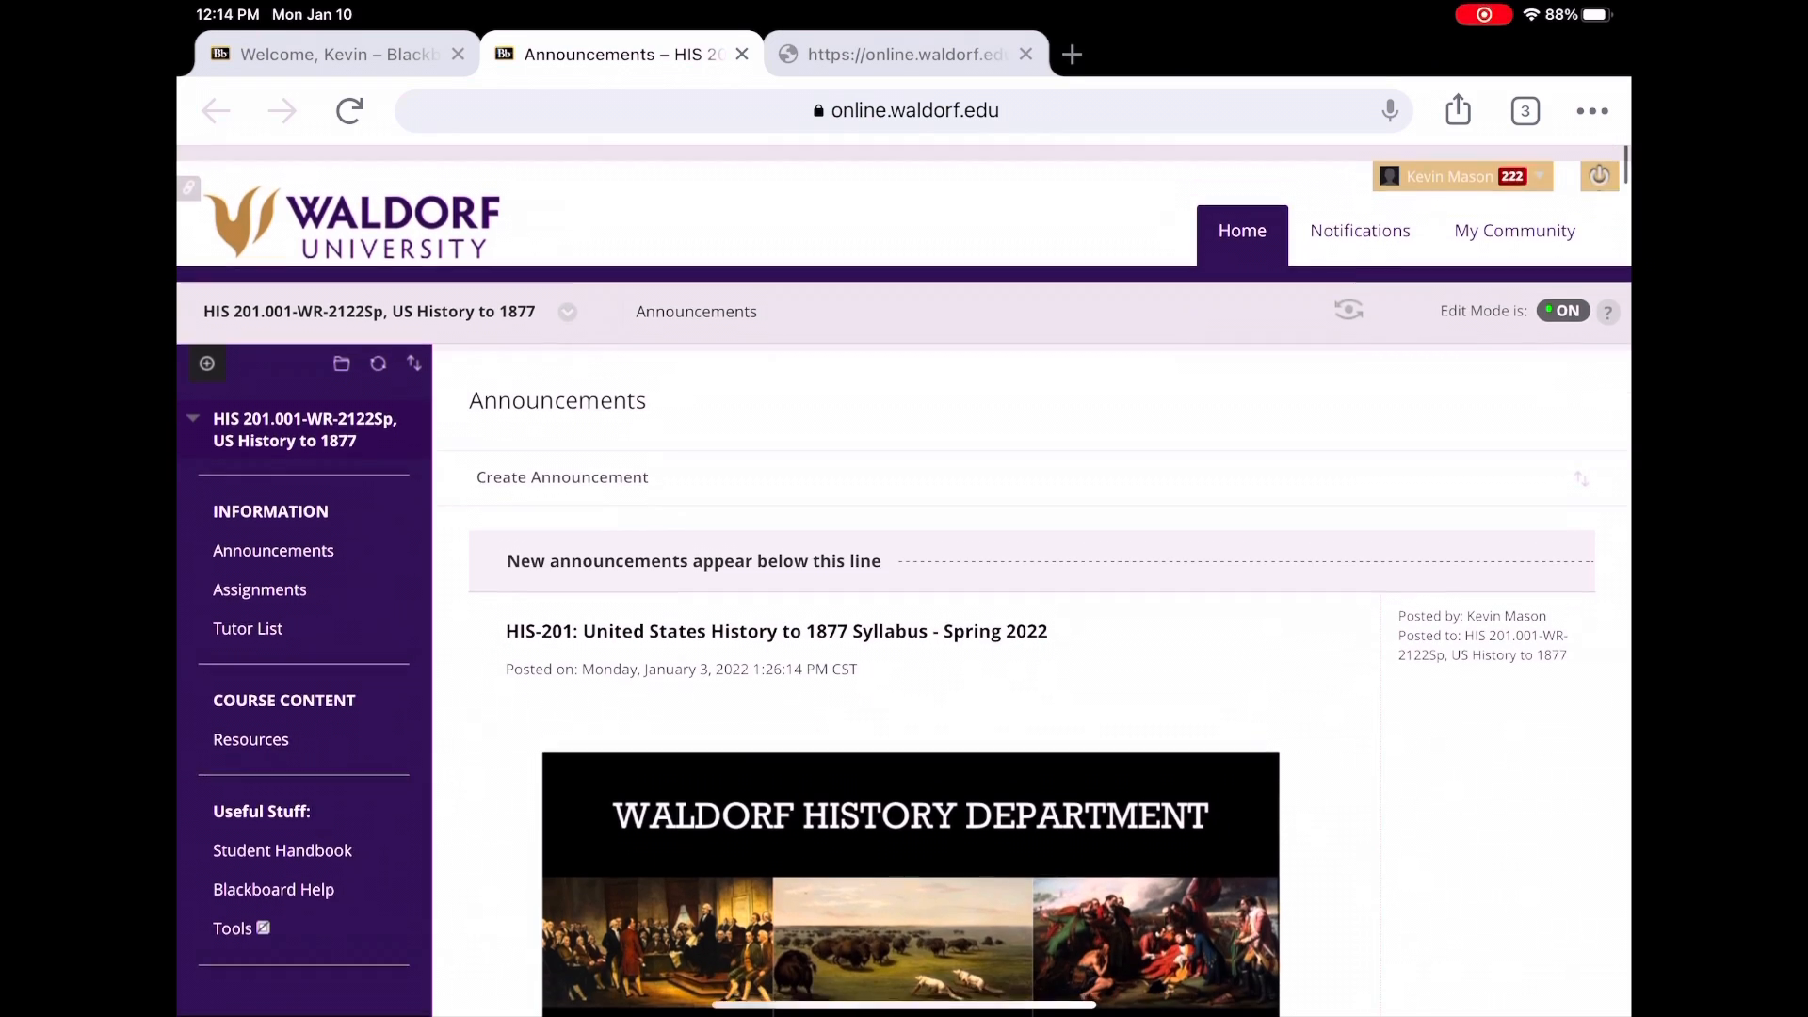
Switch to the Assignments tab and scroll past The Greatest Assignment and Historical Thinking Assignments #1–5.
click(260, 590)
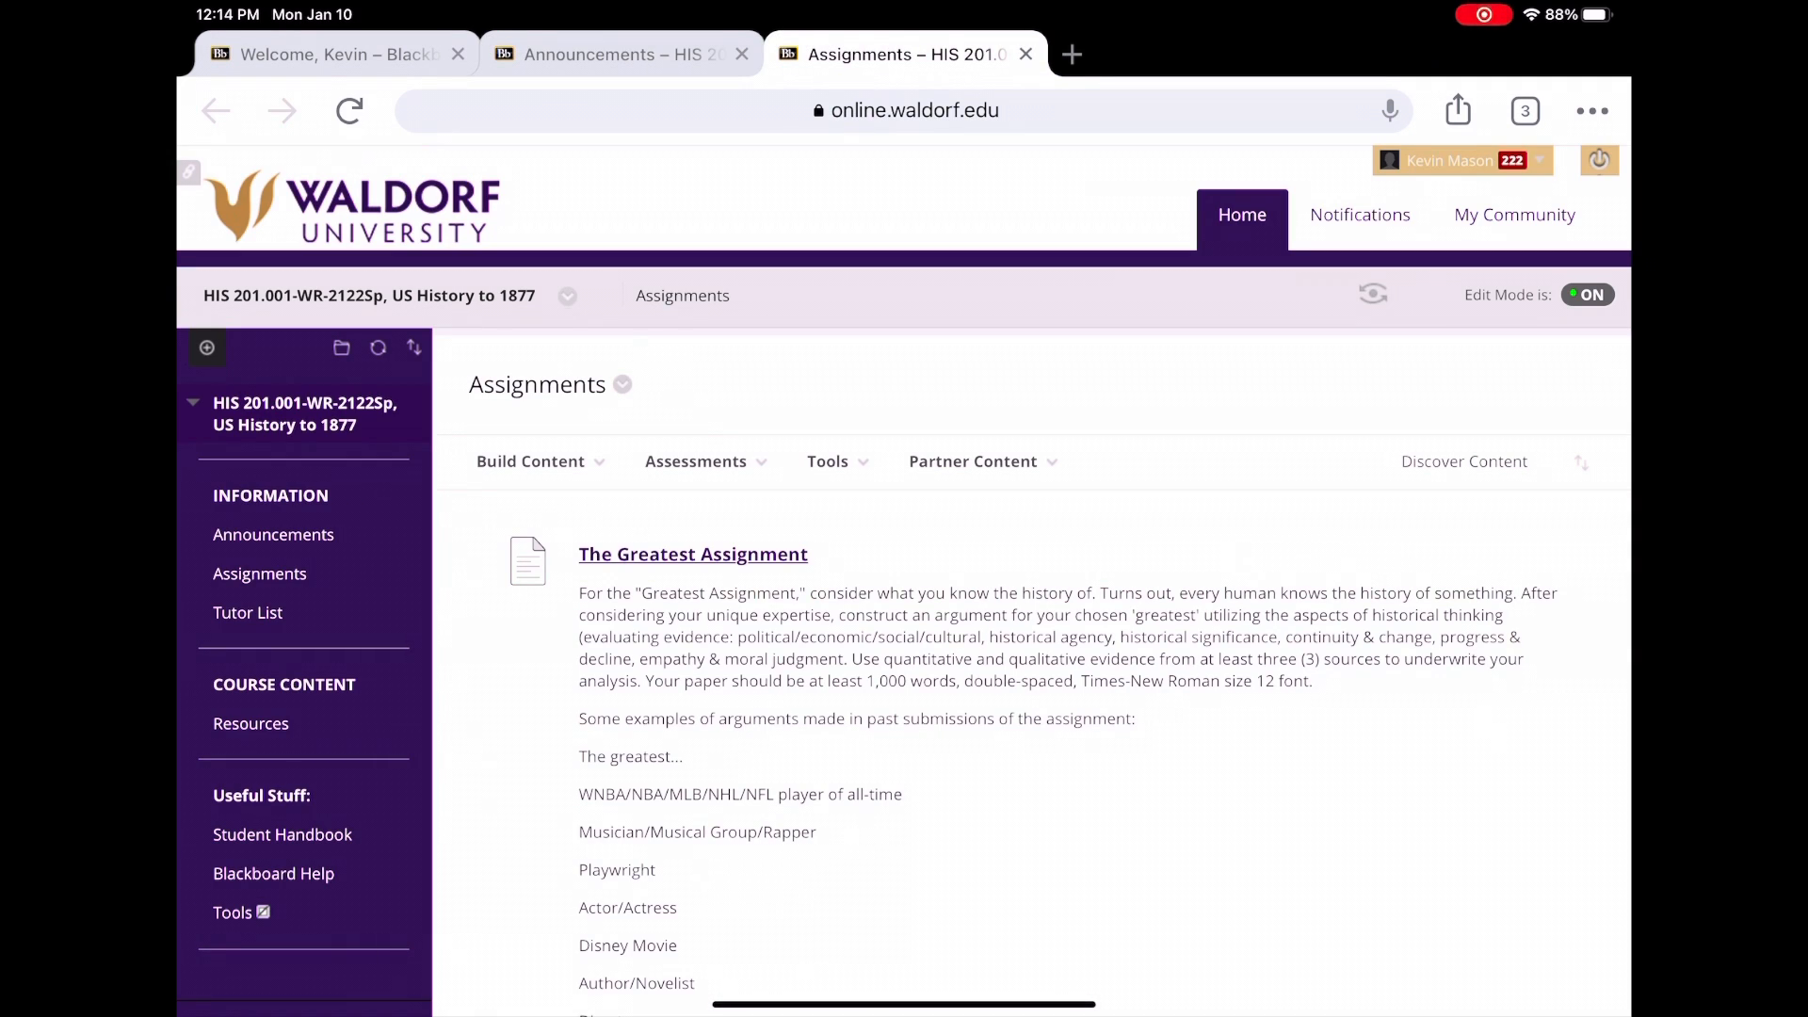
scroll(down, 3)
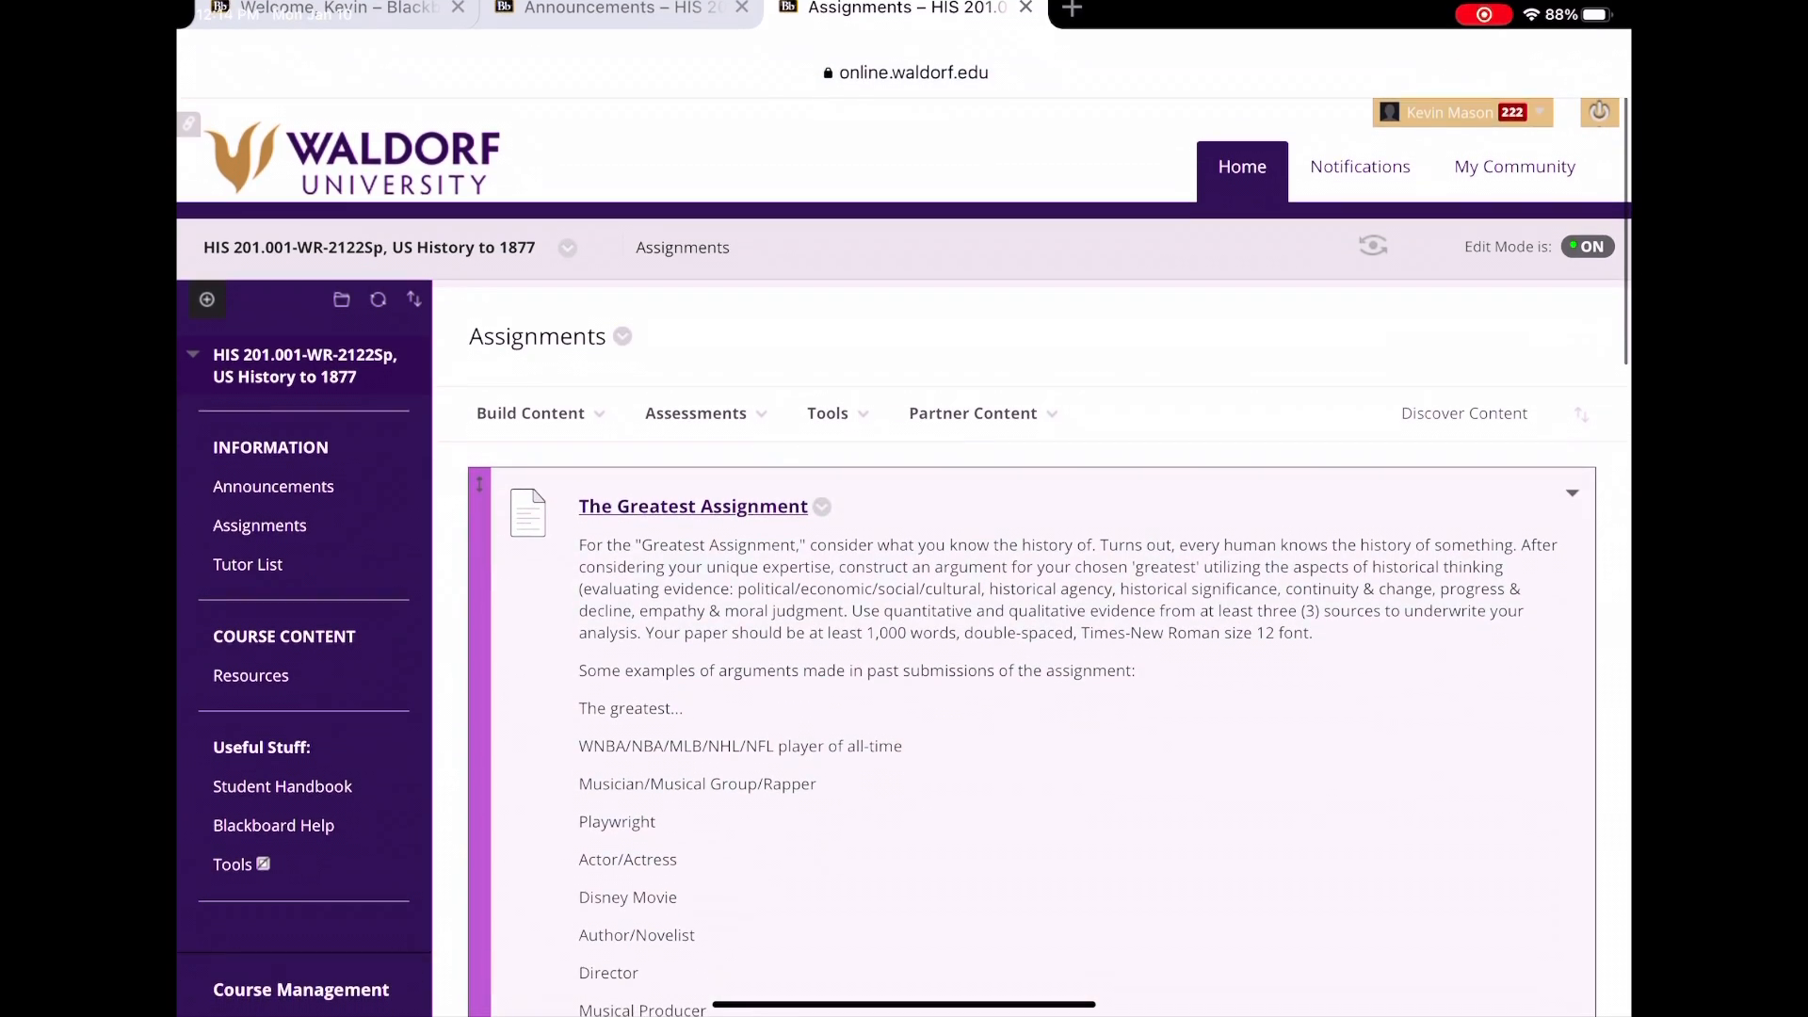
scroll(down, 3)
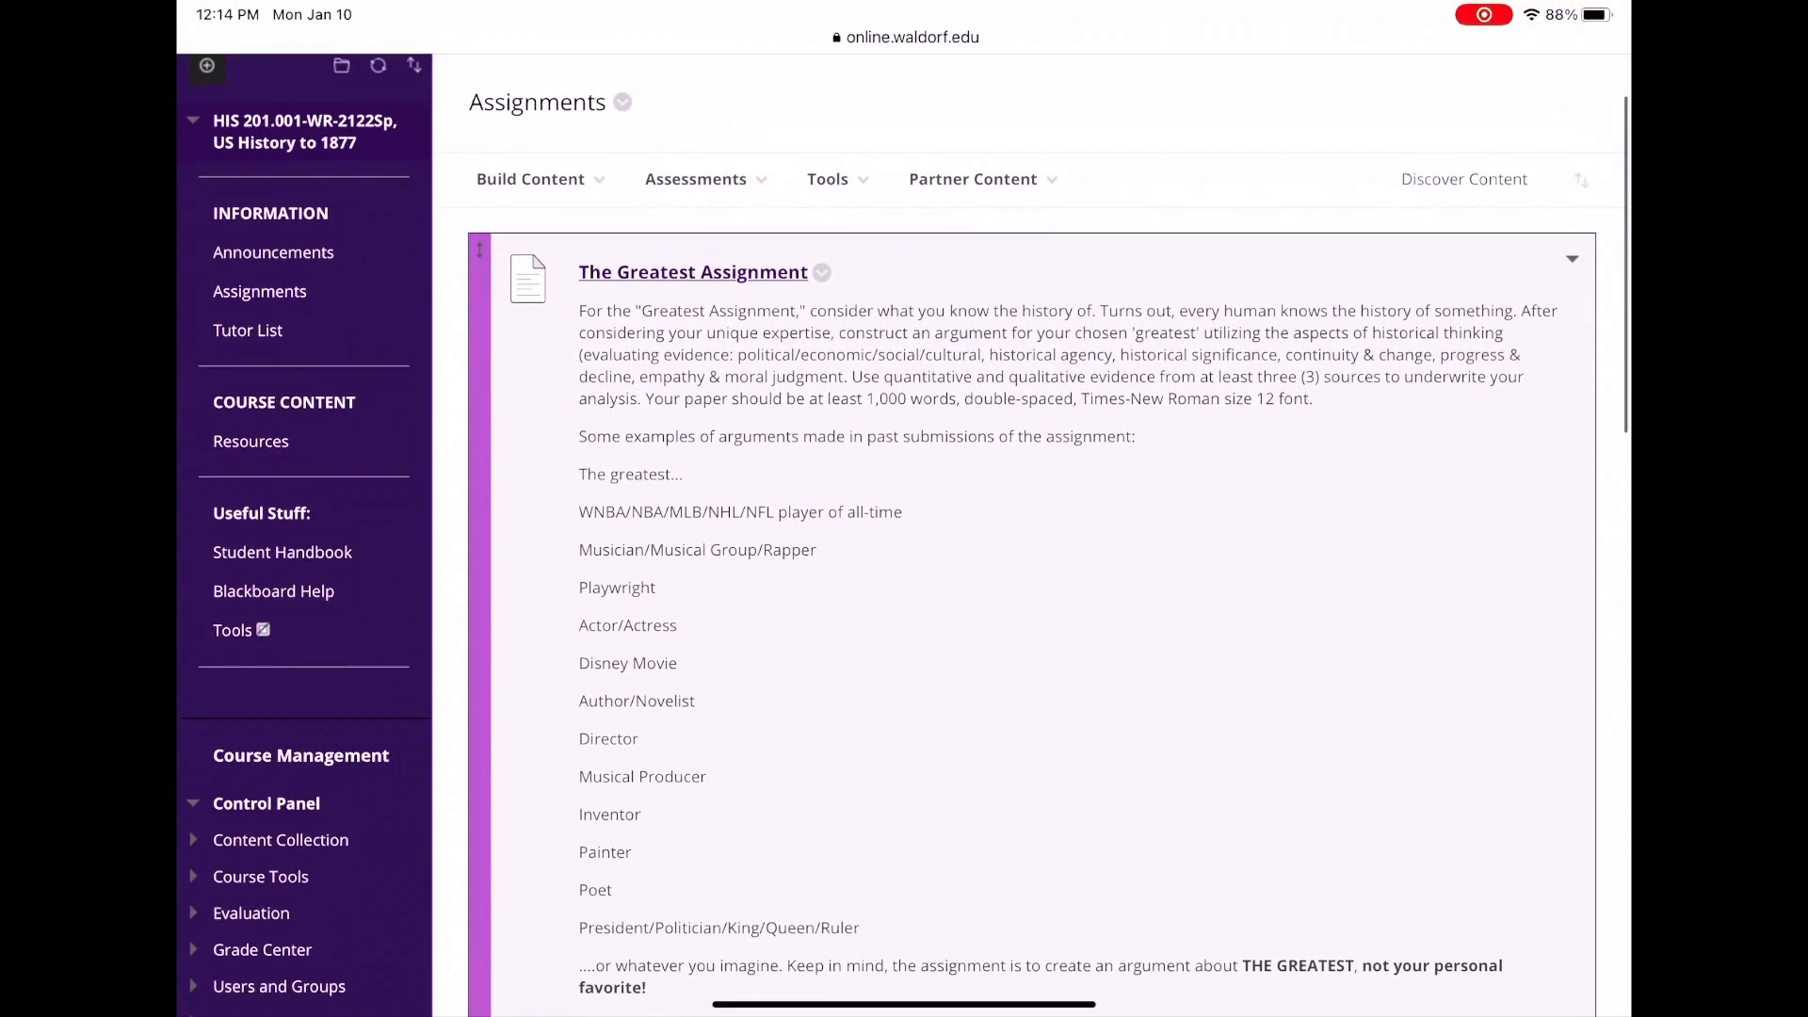
scroll(down, 3)
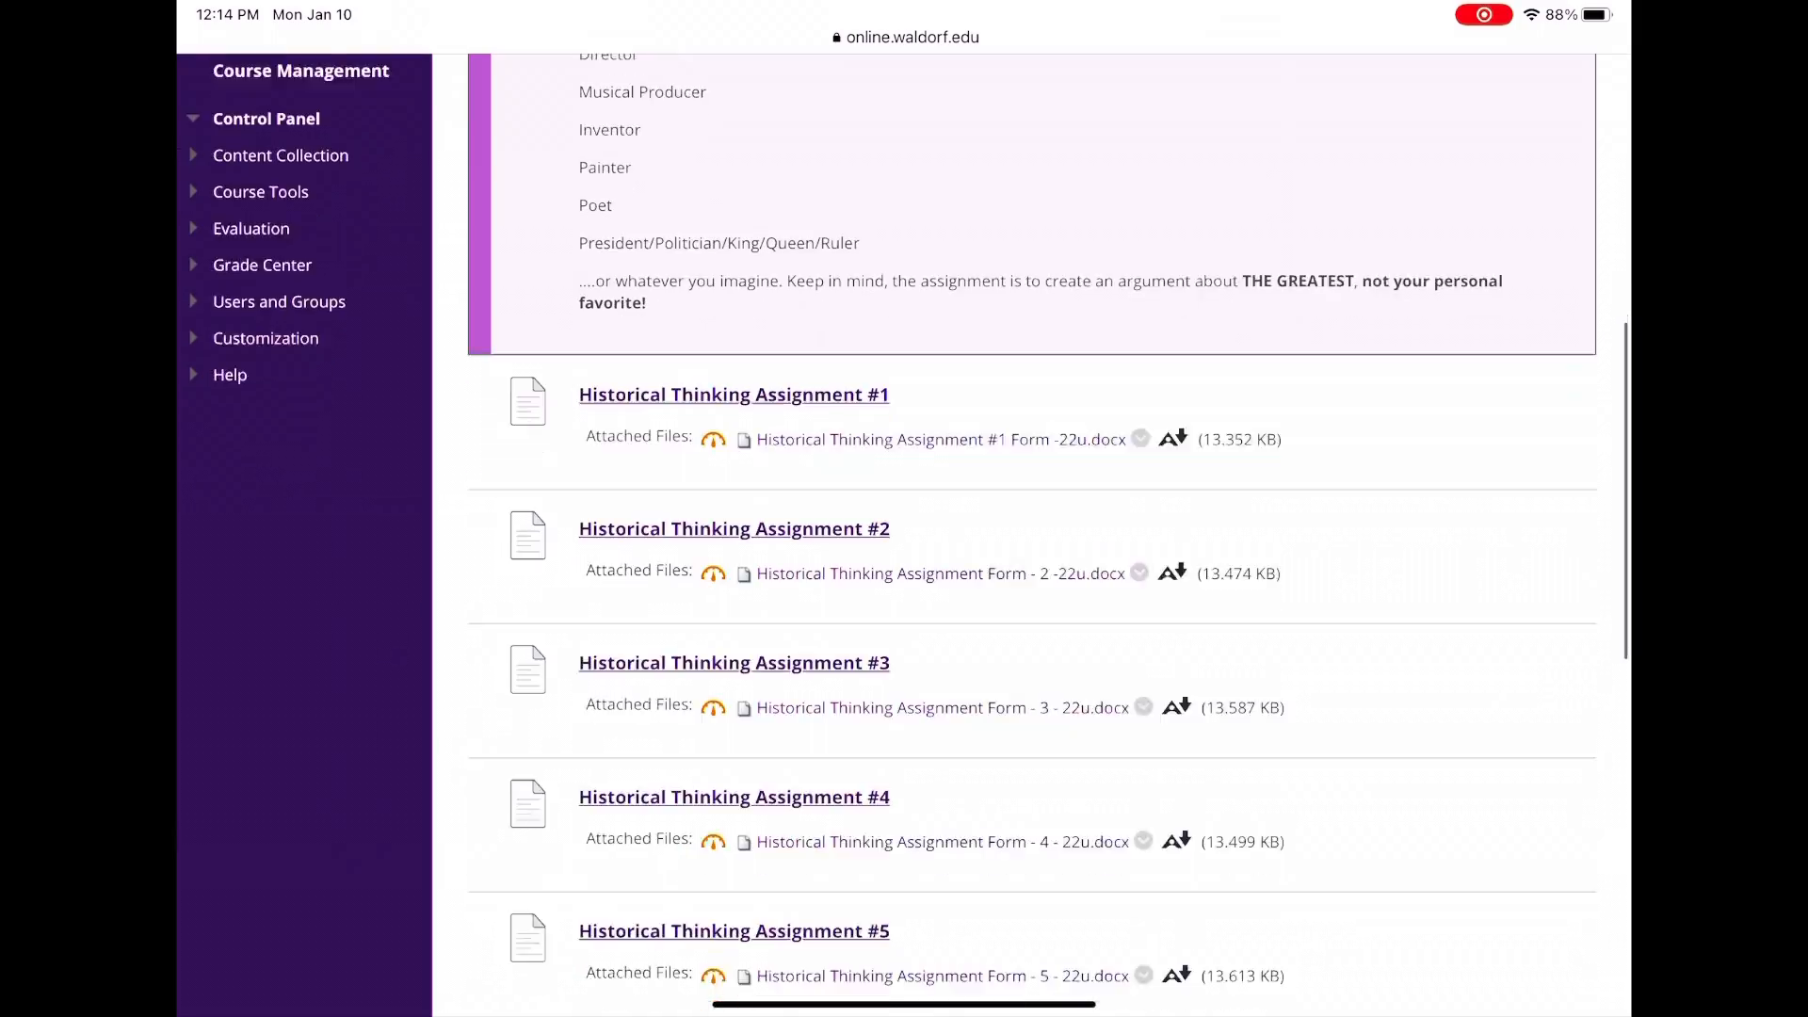
scroll(down, 3)
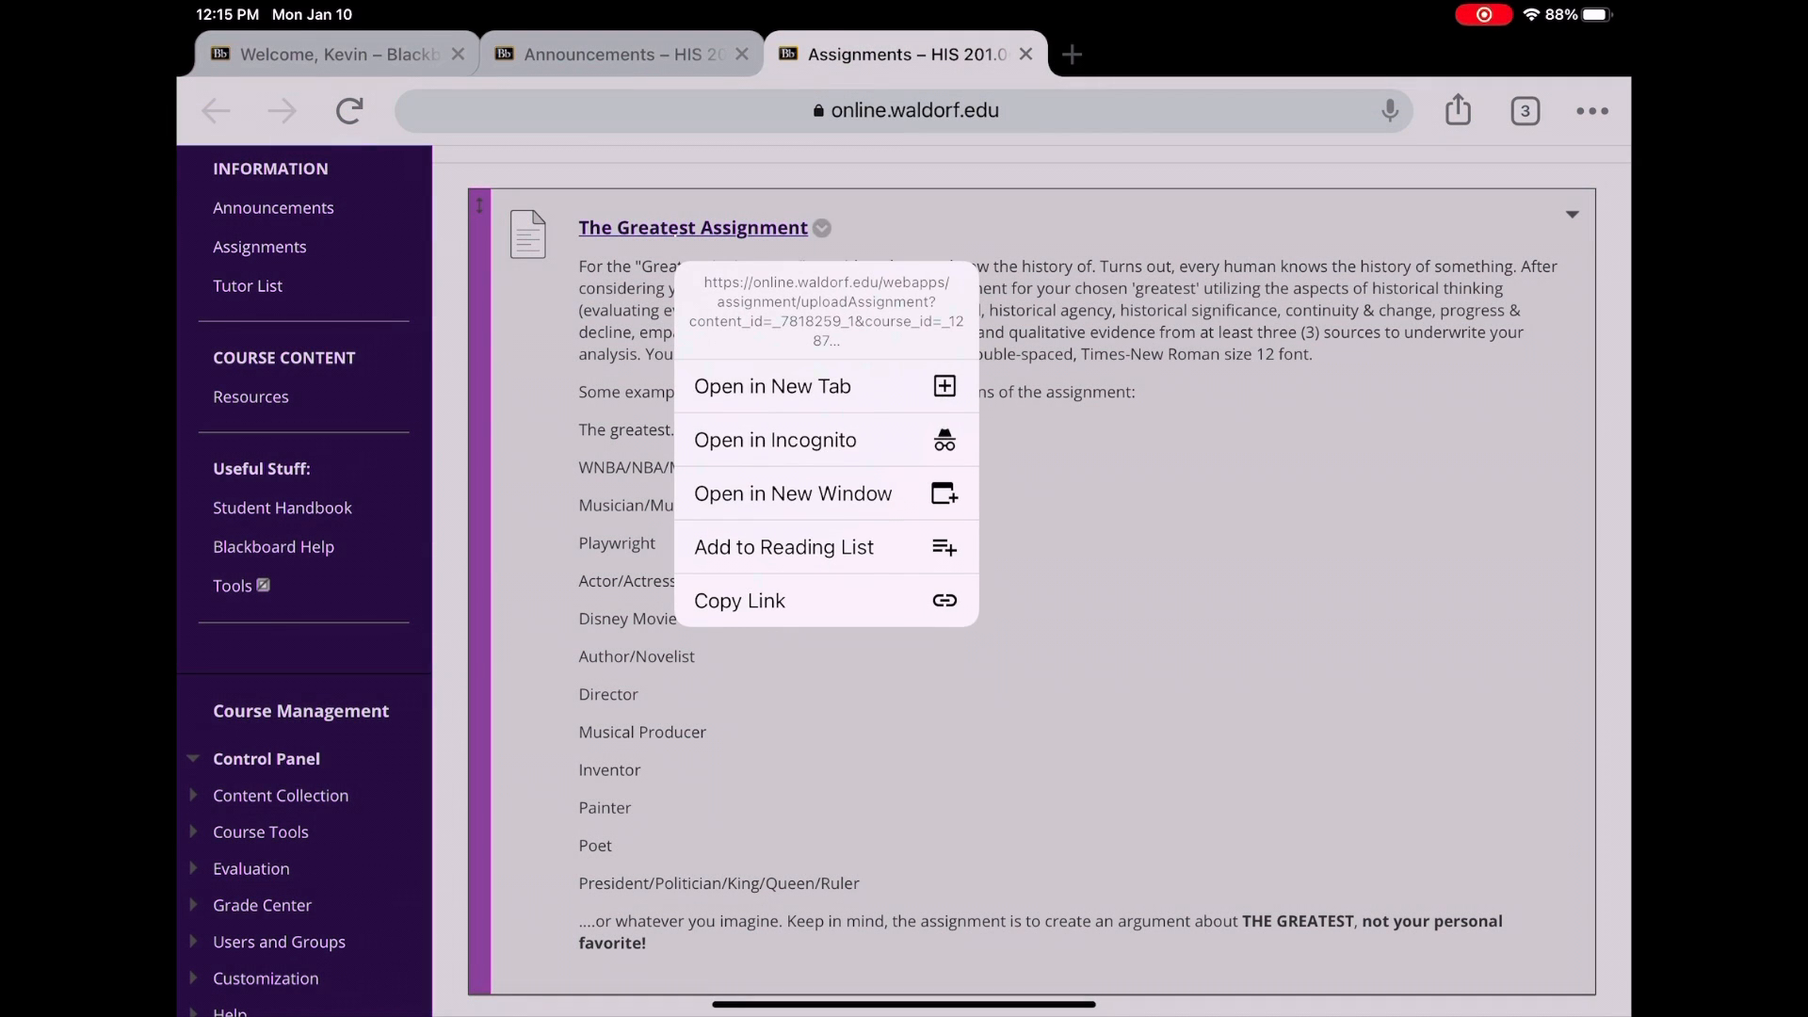
Preview The Greatest Assignment's due date and points in a new tab, then close the preview.
click(773, 386)
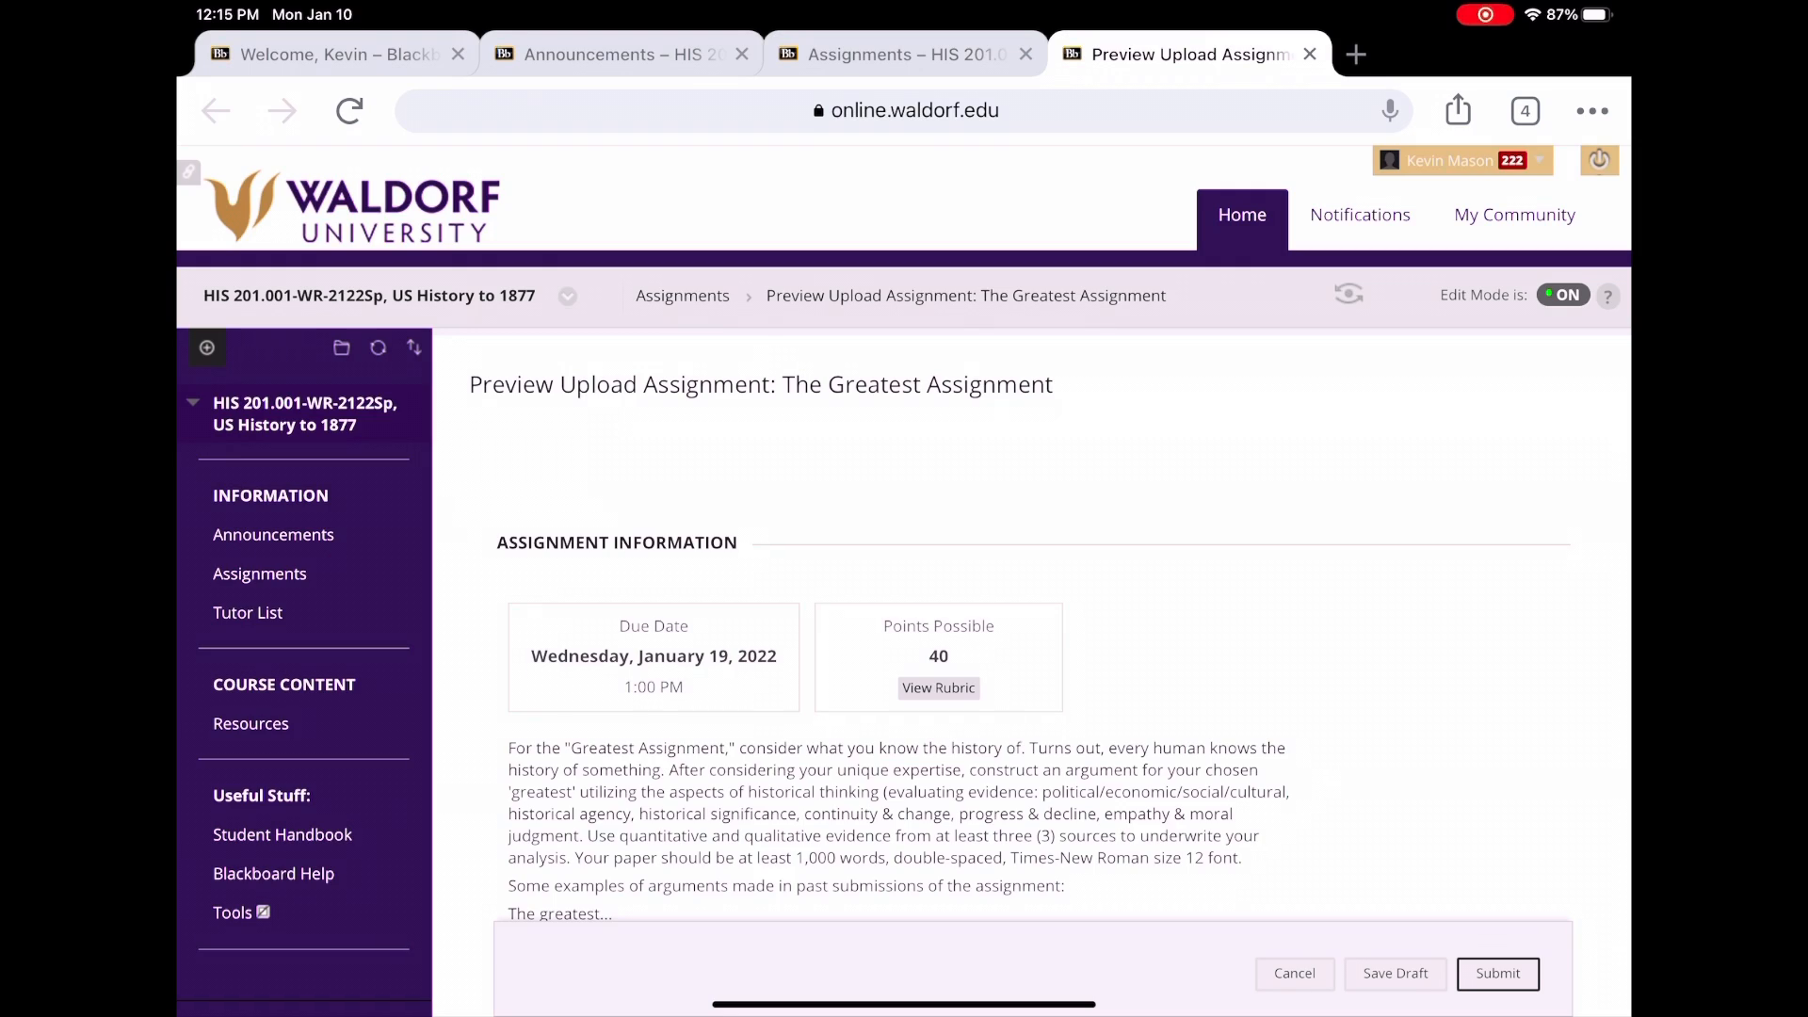
scroll(down, 3)
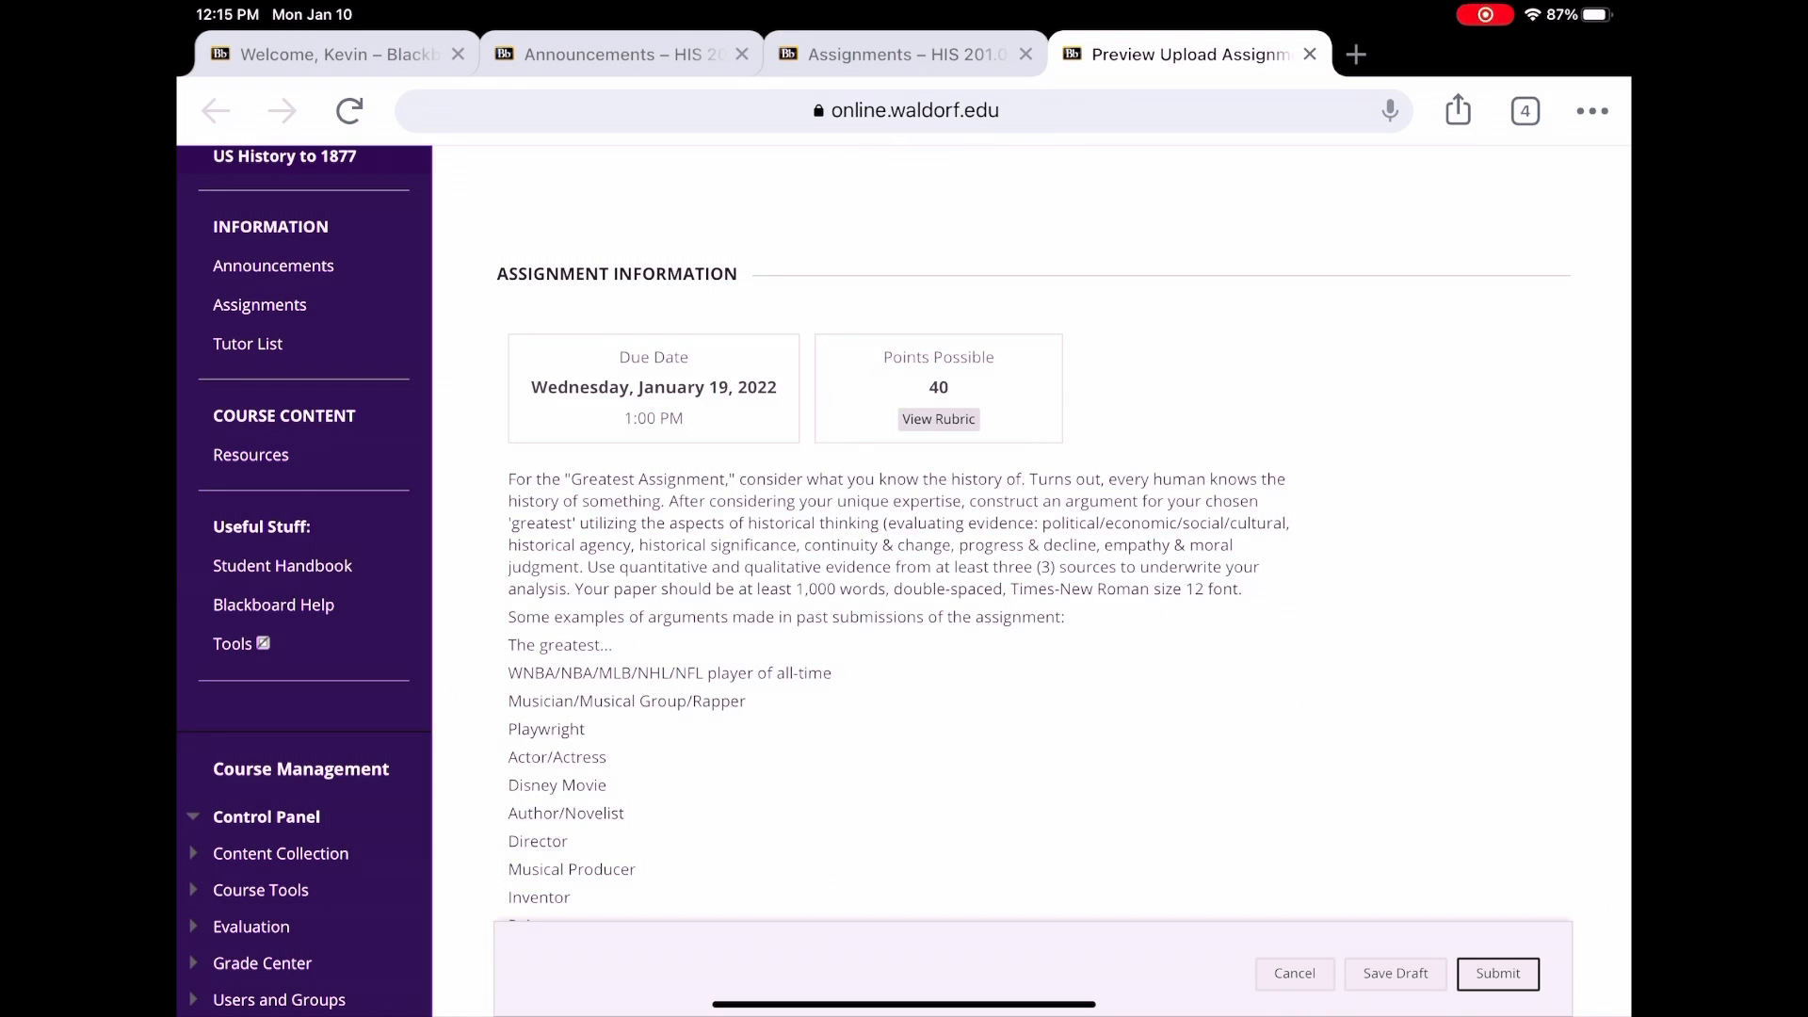
scroll(down, 3)
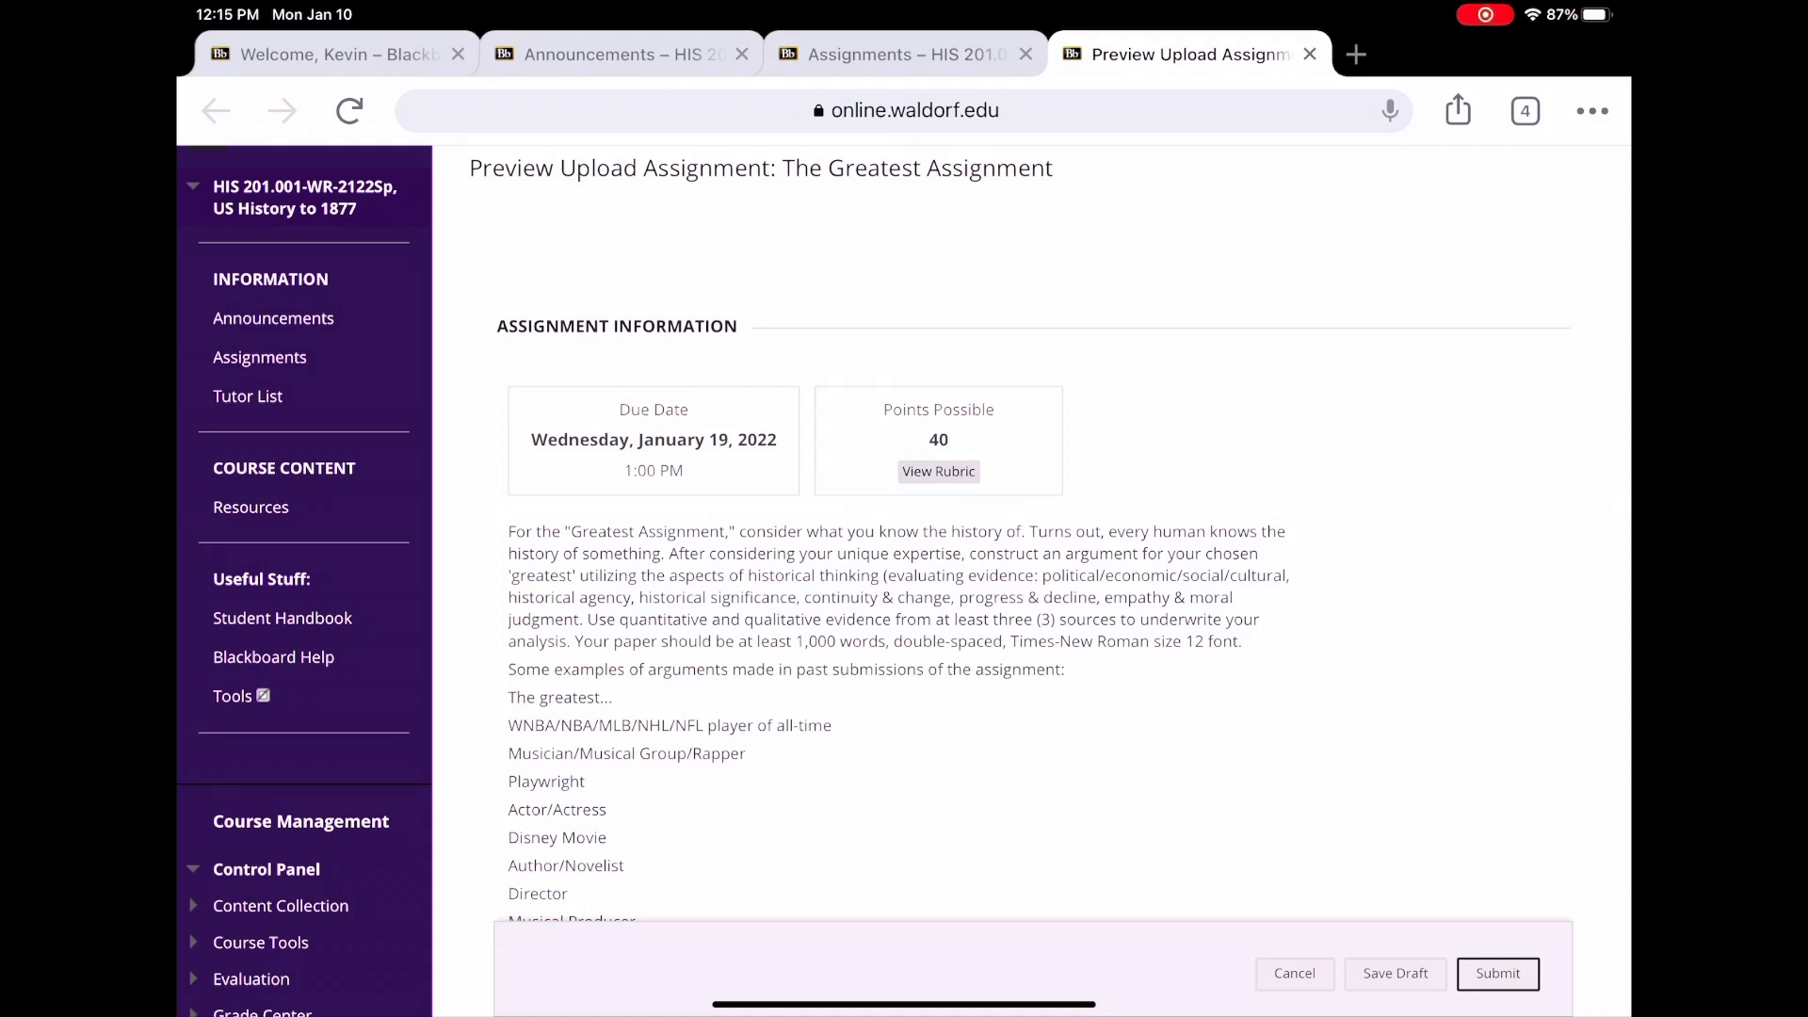
double_click(938, 439)
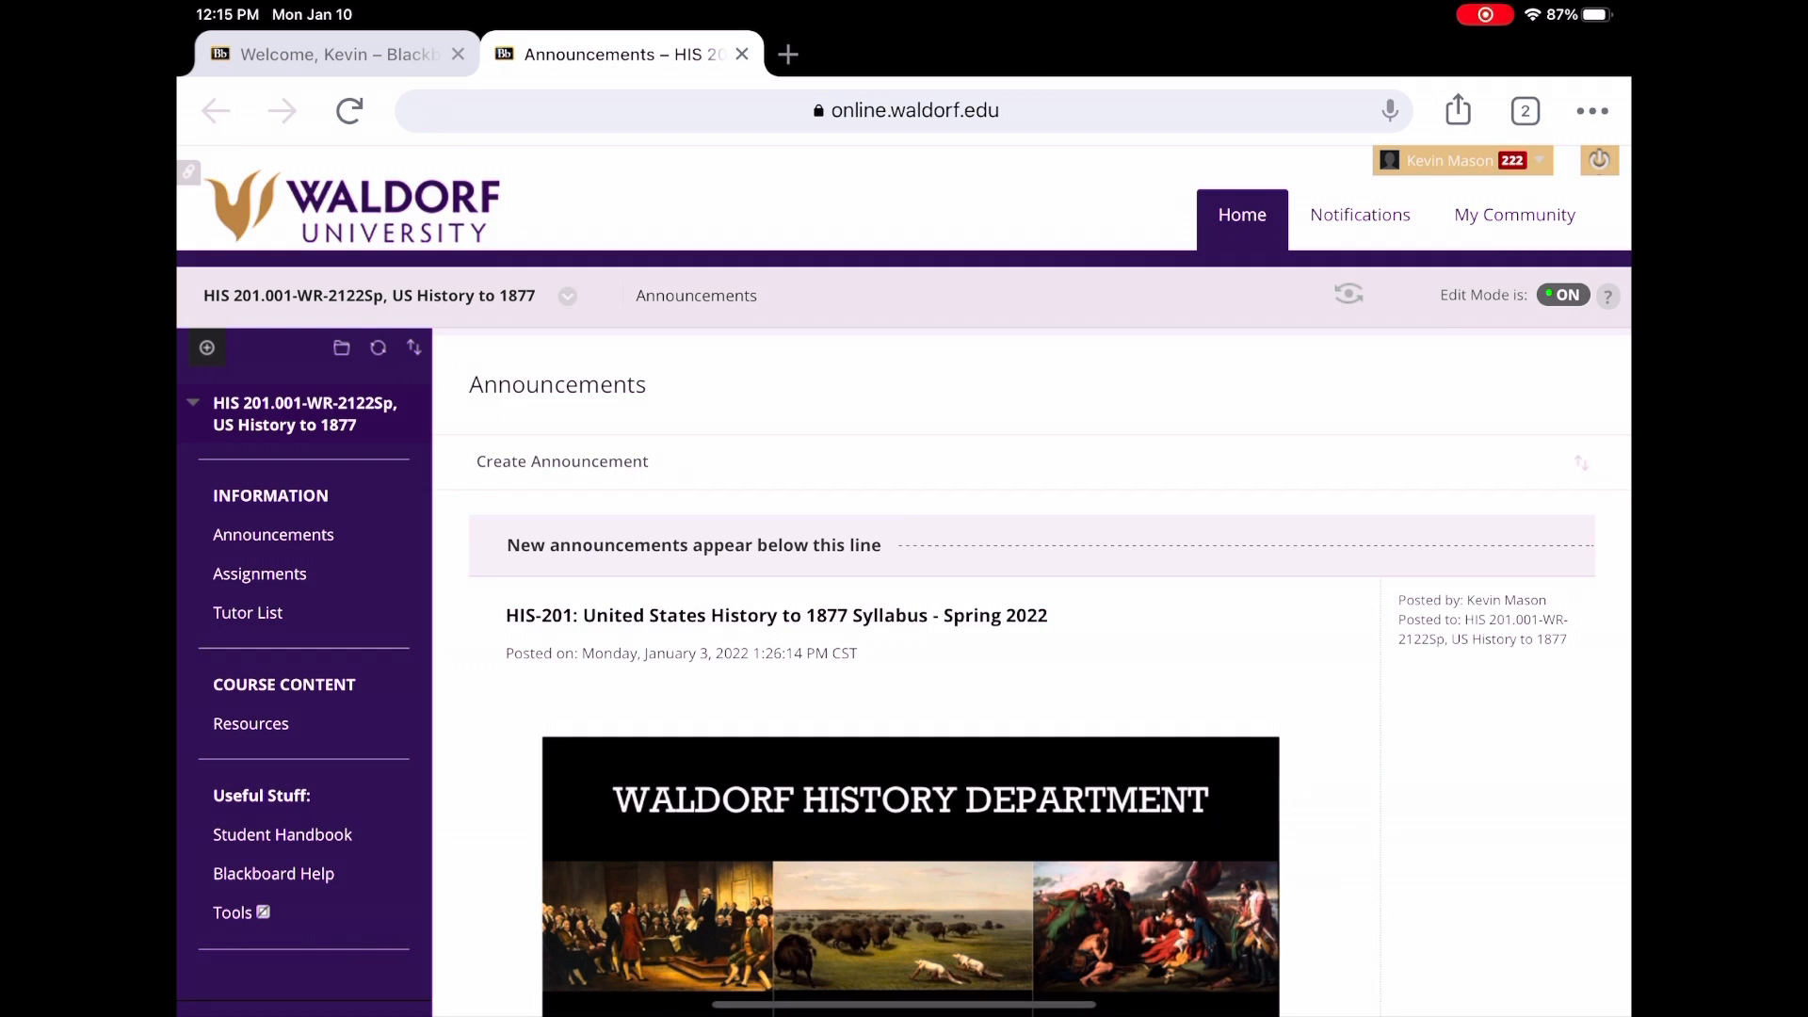
Open Resources in a new tab and scroll its syllabus, schedule, textbook and primary-source links.
right_click(251, 723)
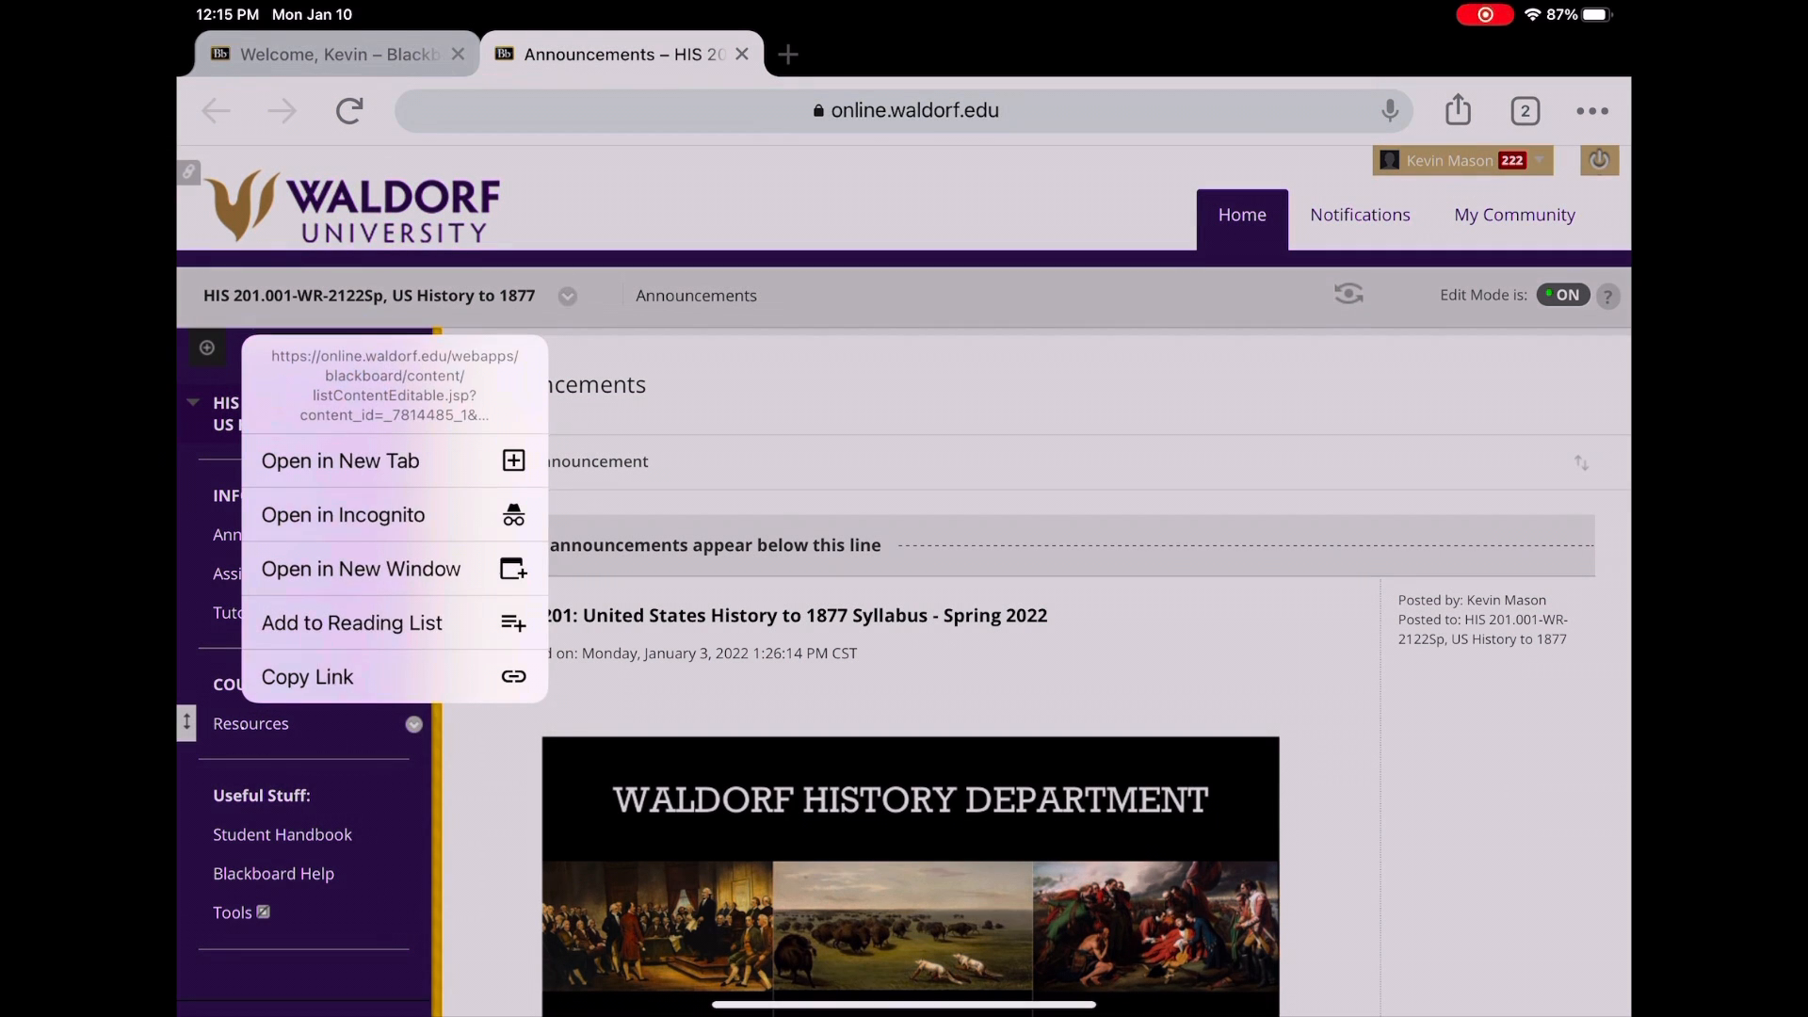
click(340, 461)
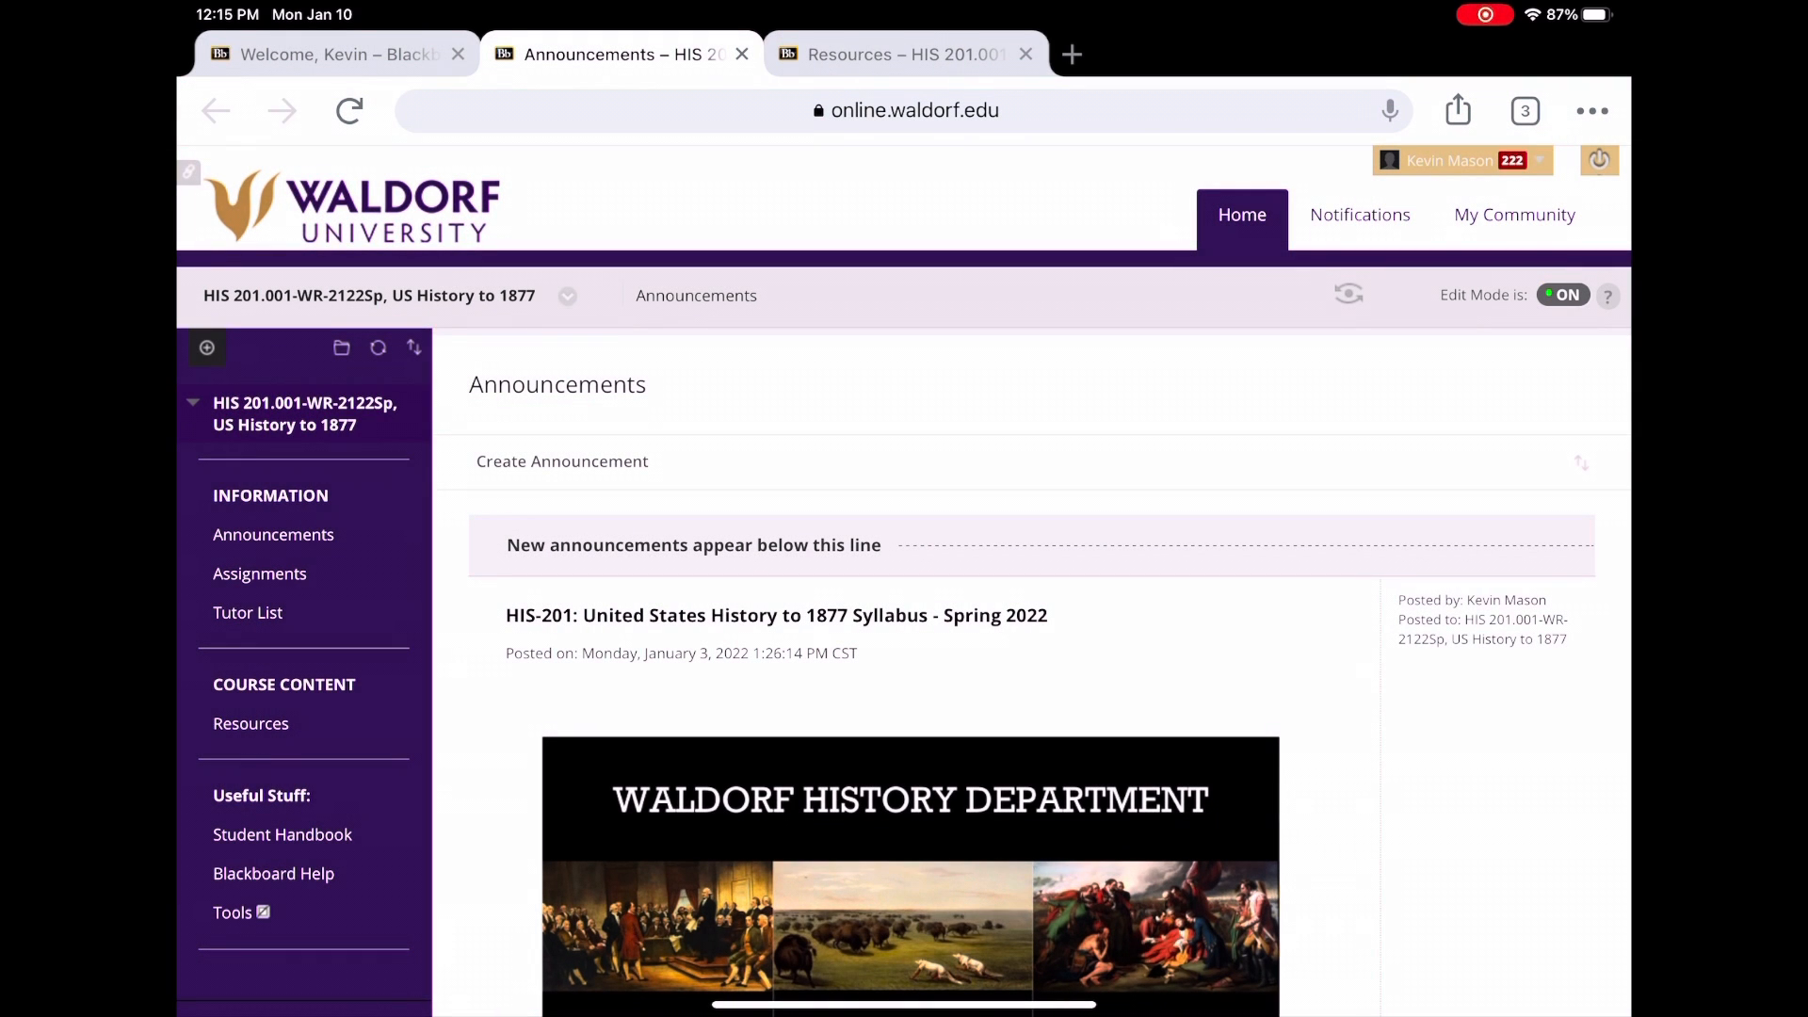
click(903, 54)
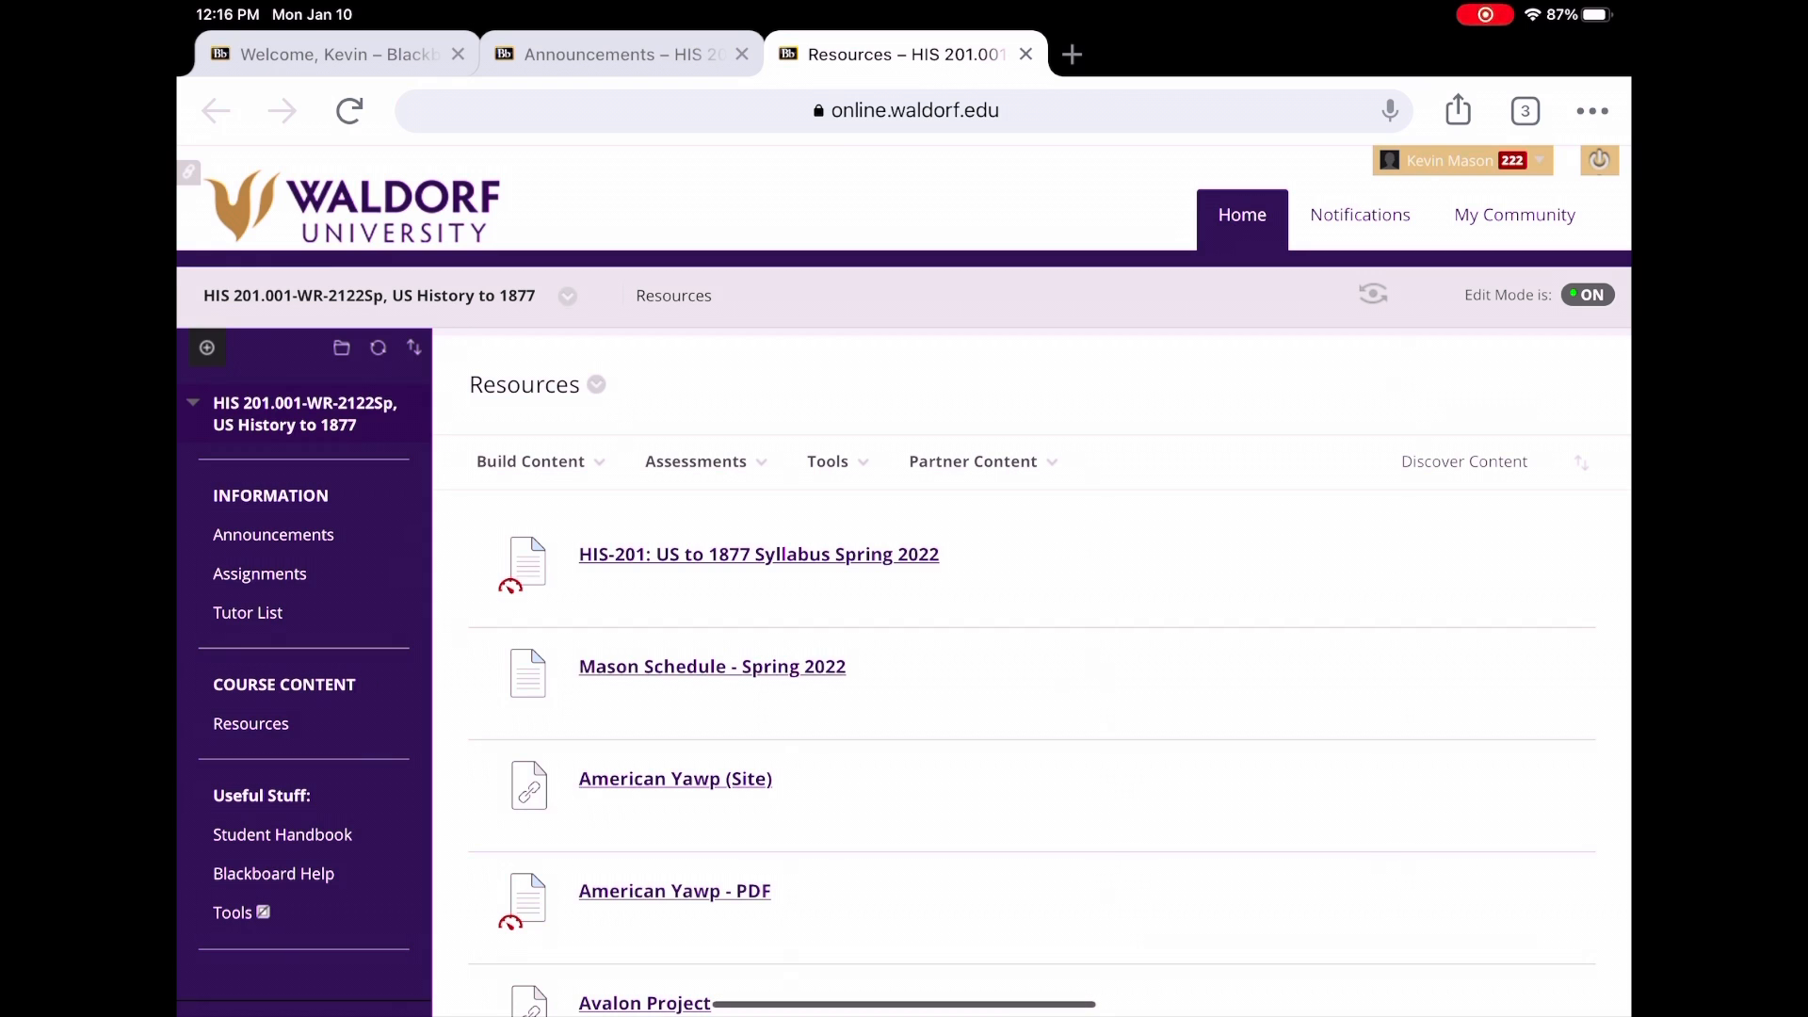
scroll(down, 3)
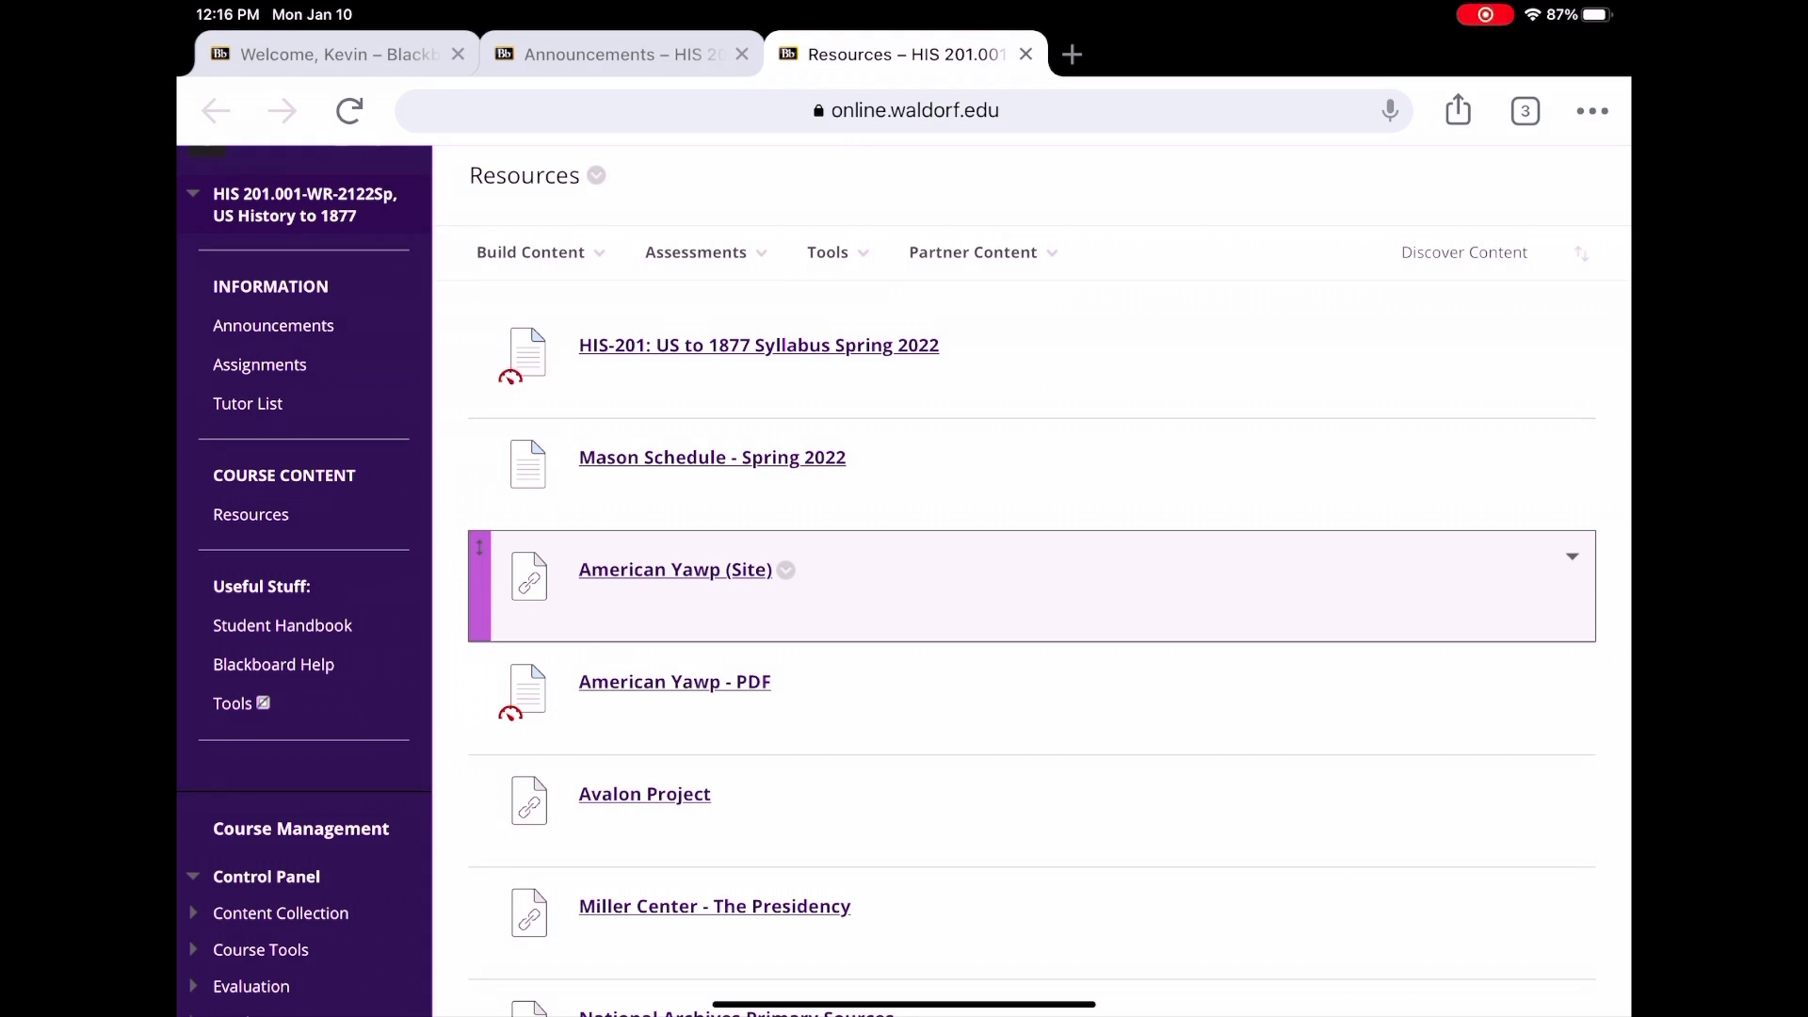
scroll(down, 3)
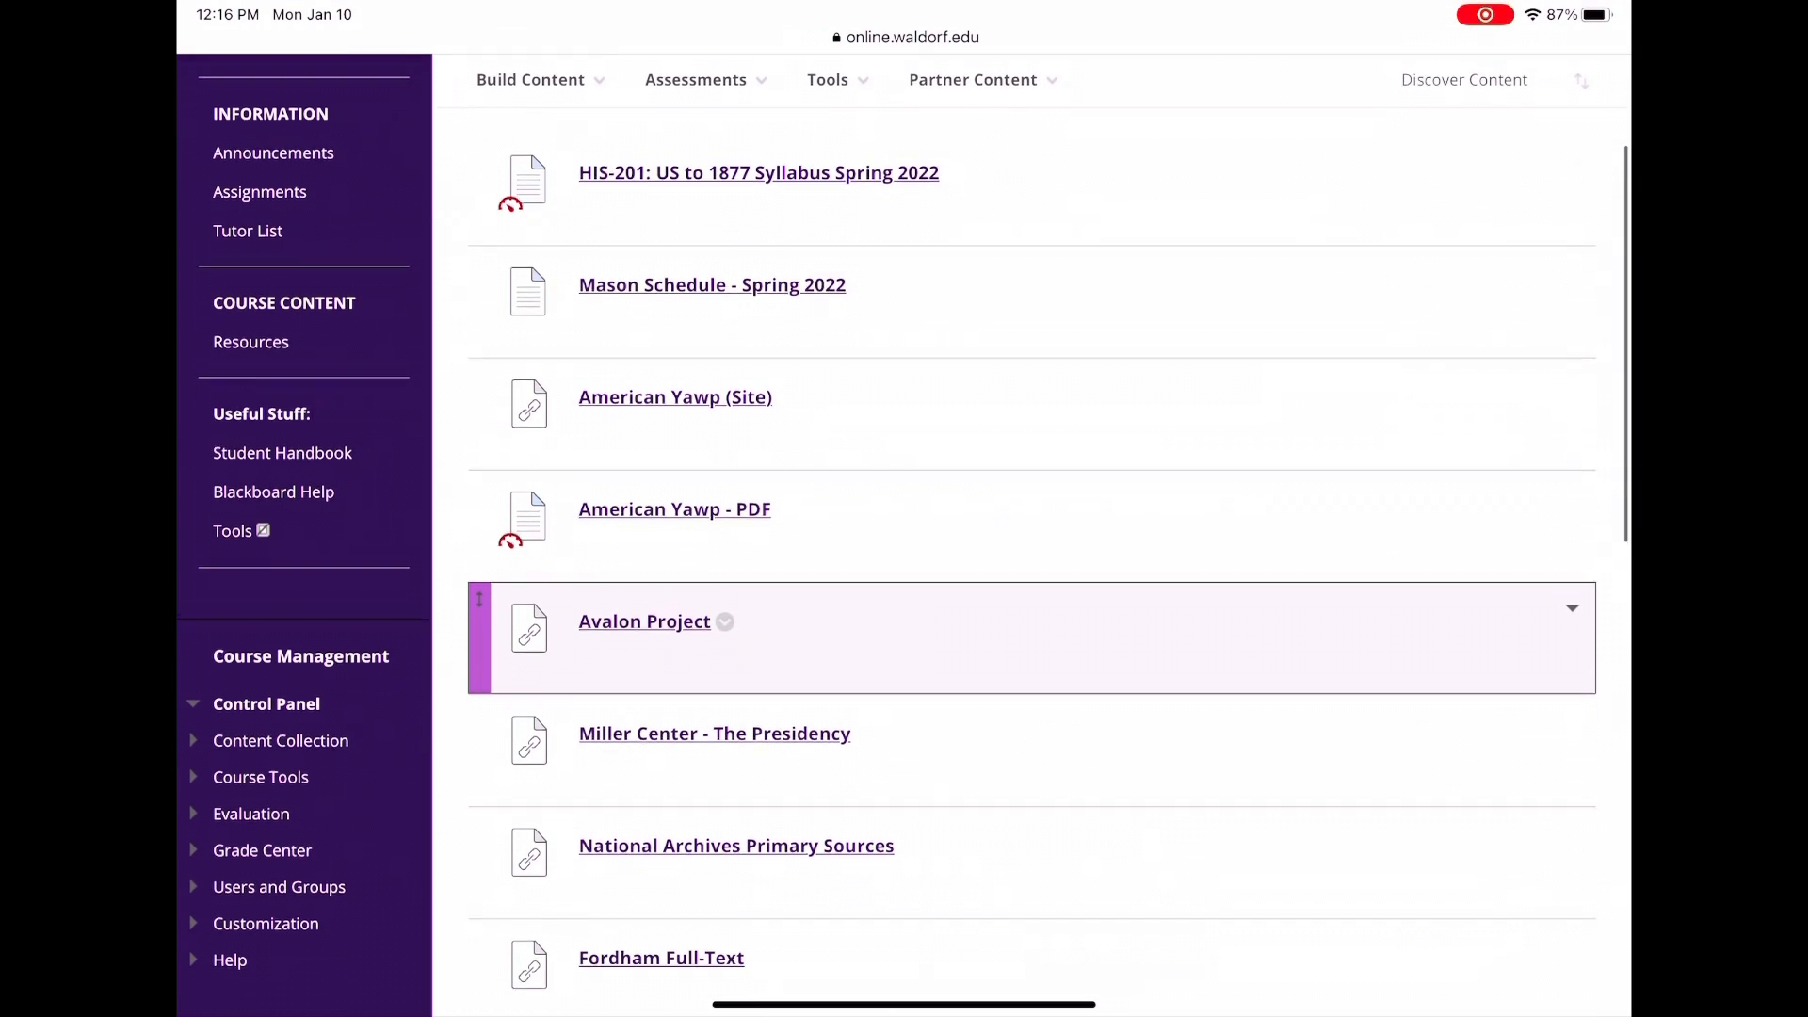
scroll(down, 3)
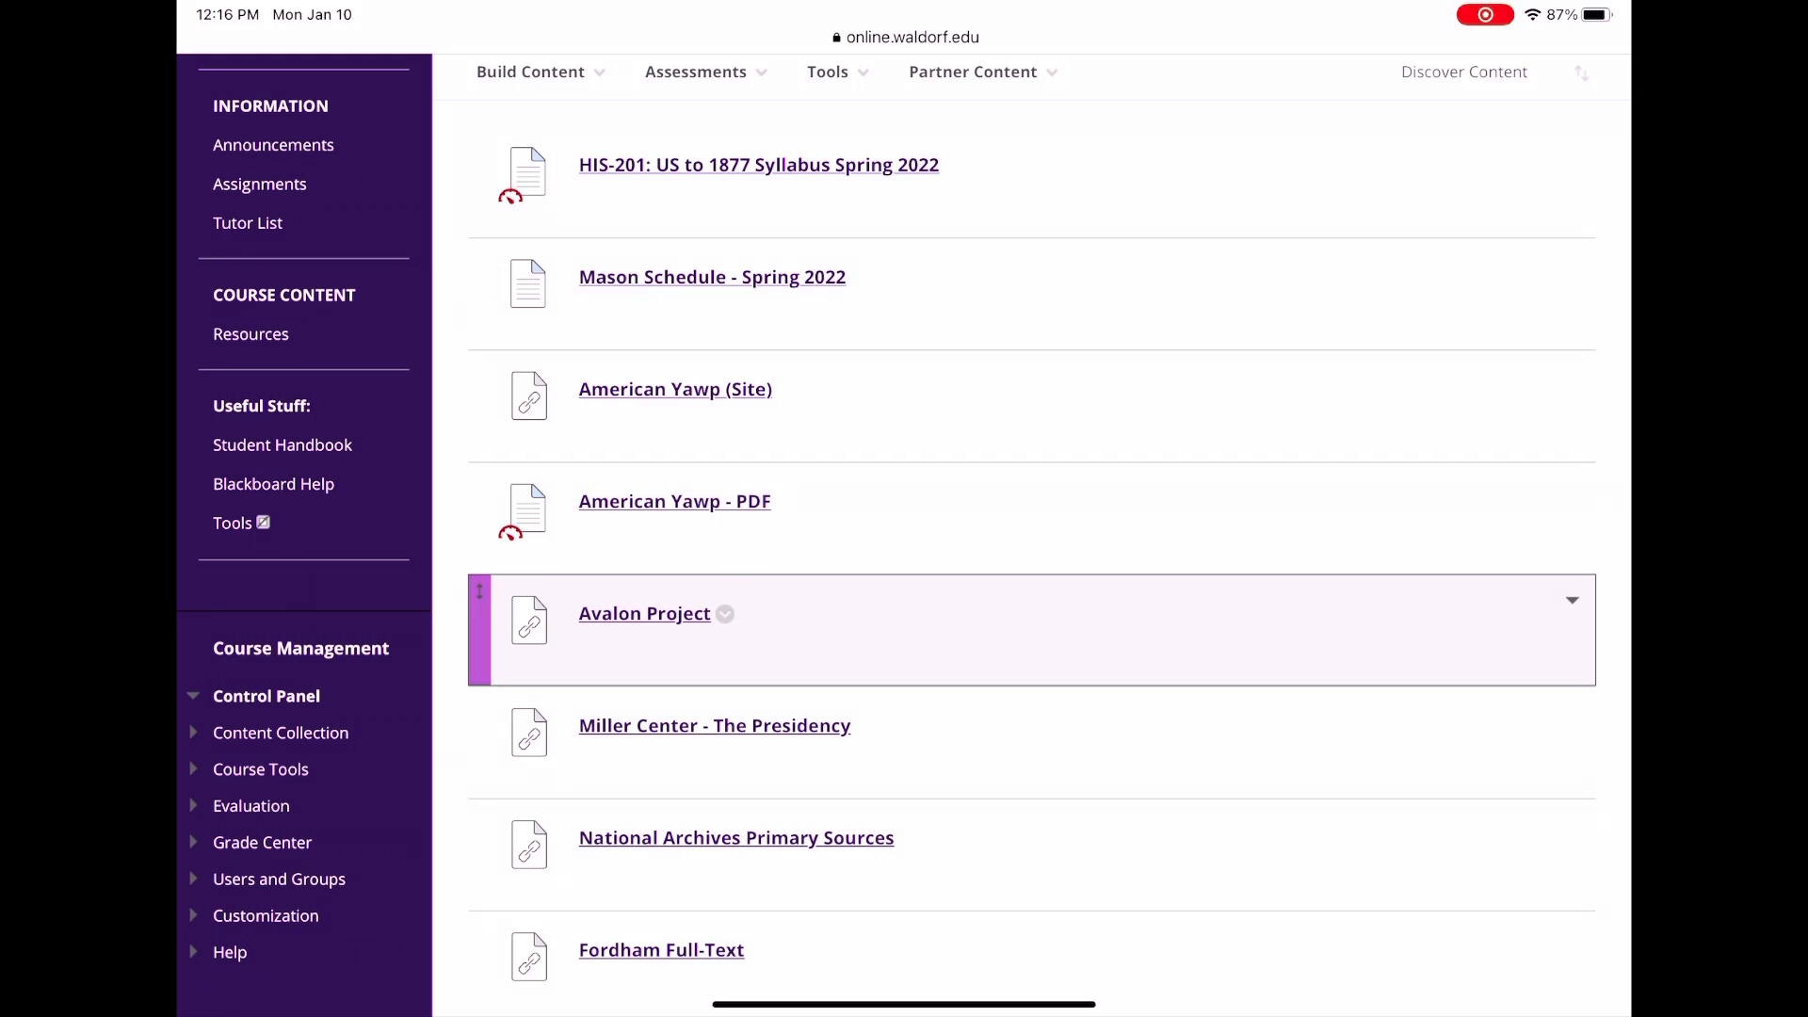
scroll(down, 3)
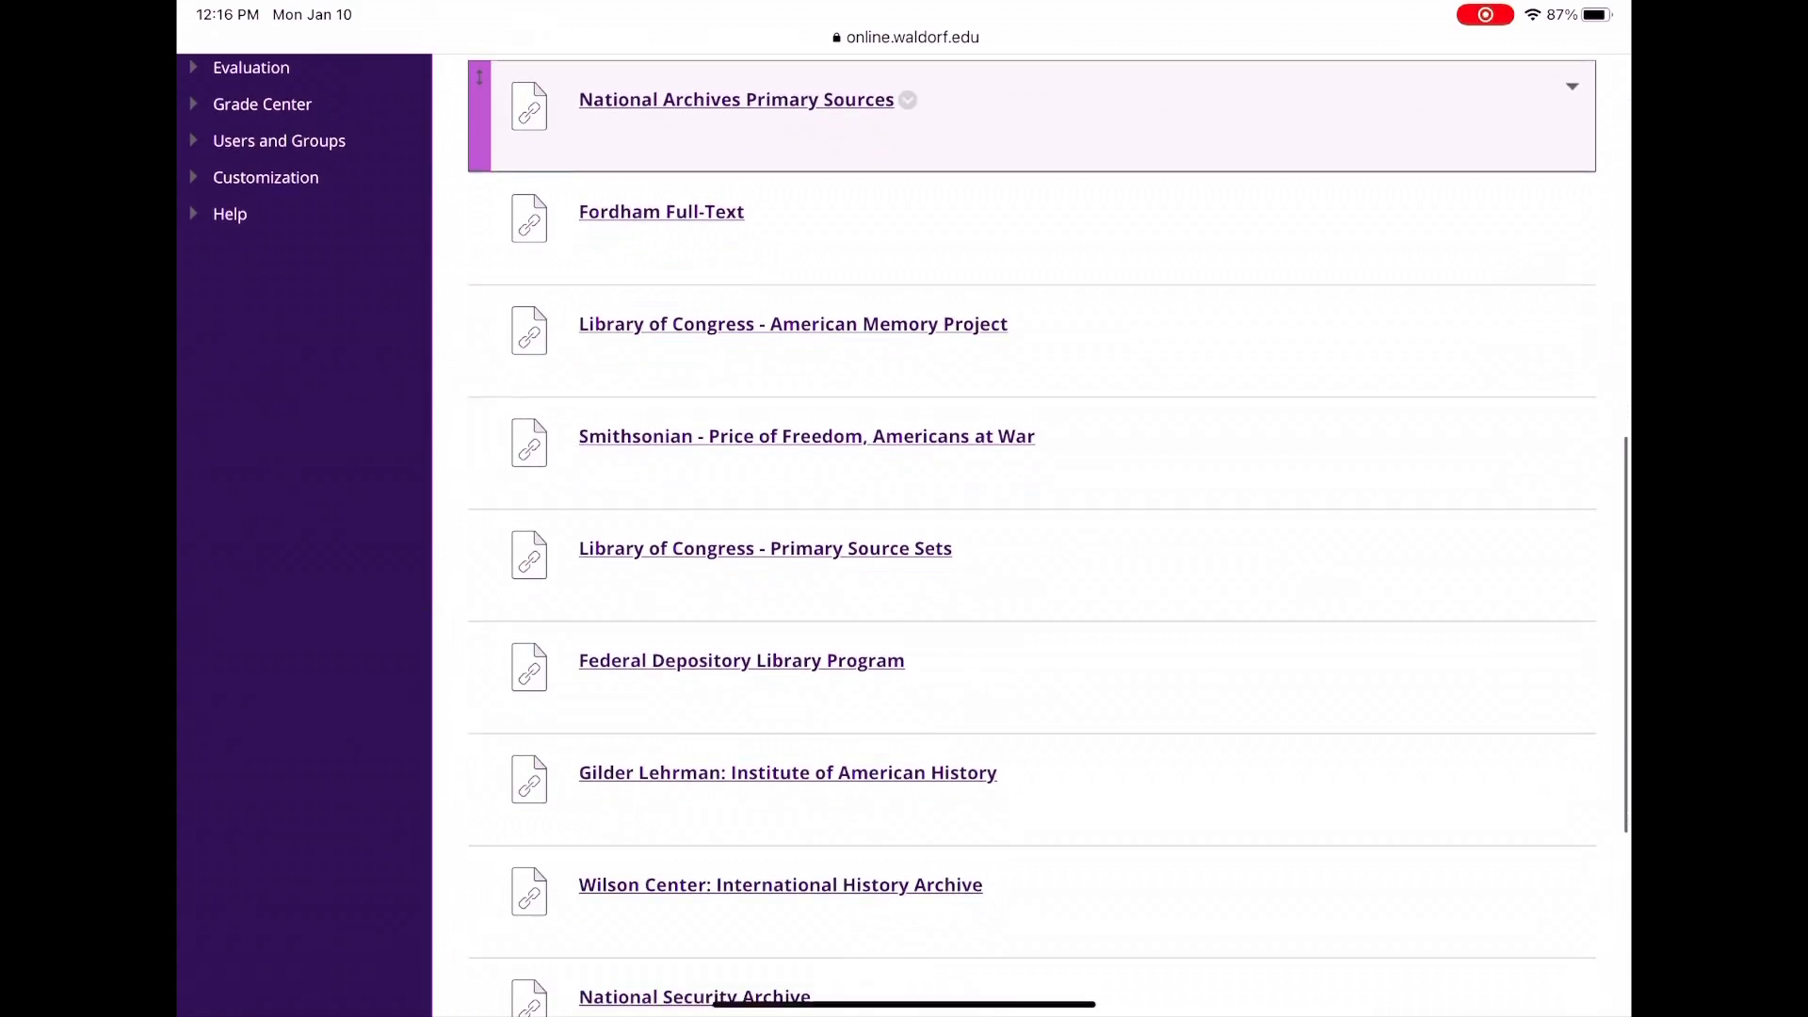
scroll(down, 3)
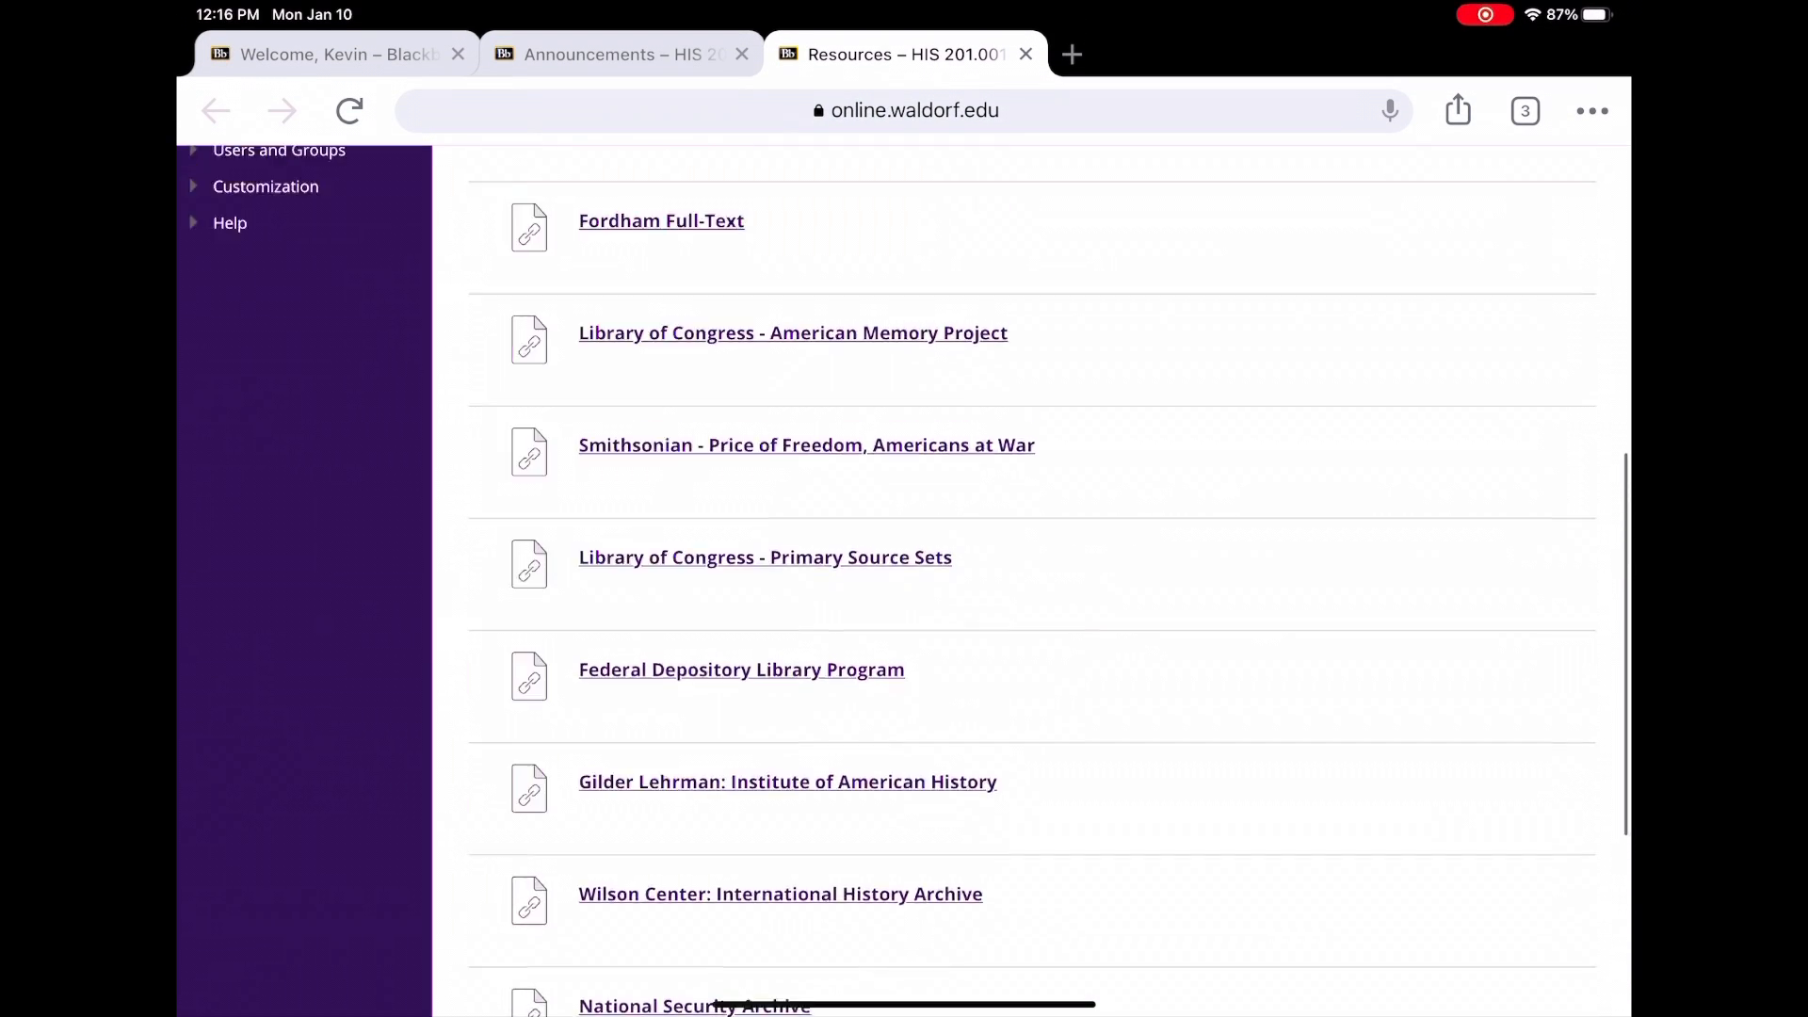
scroll(up, 3)
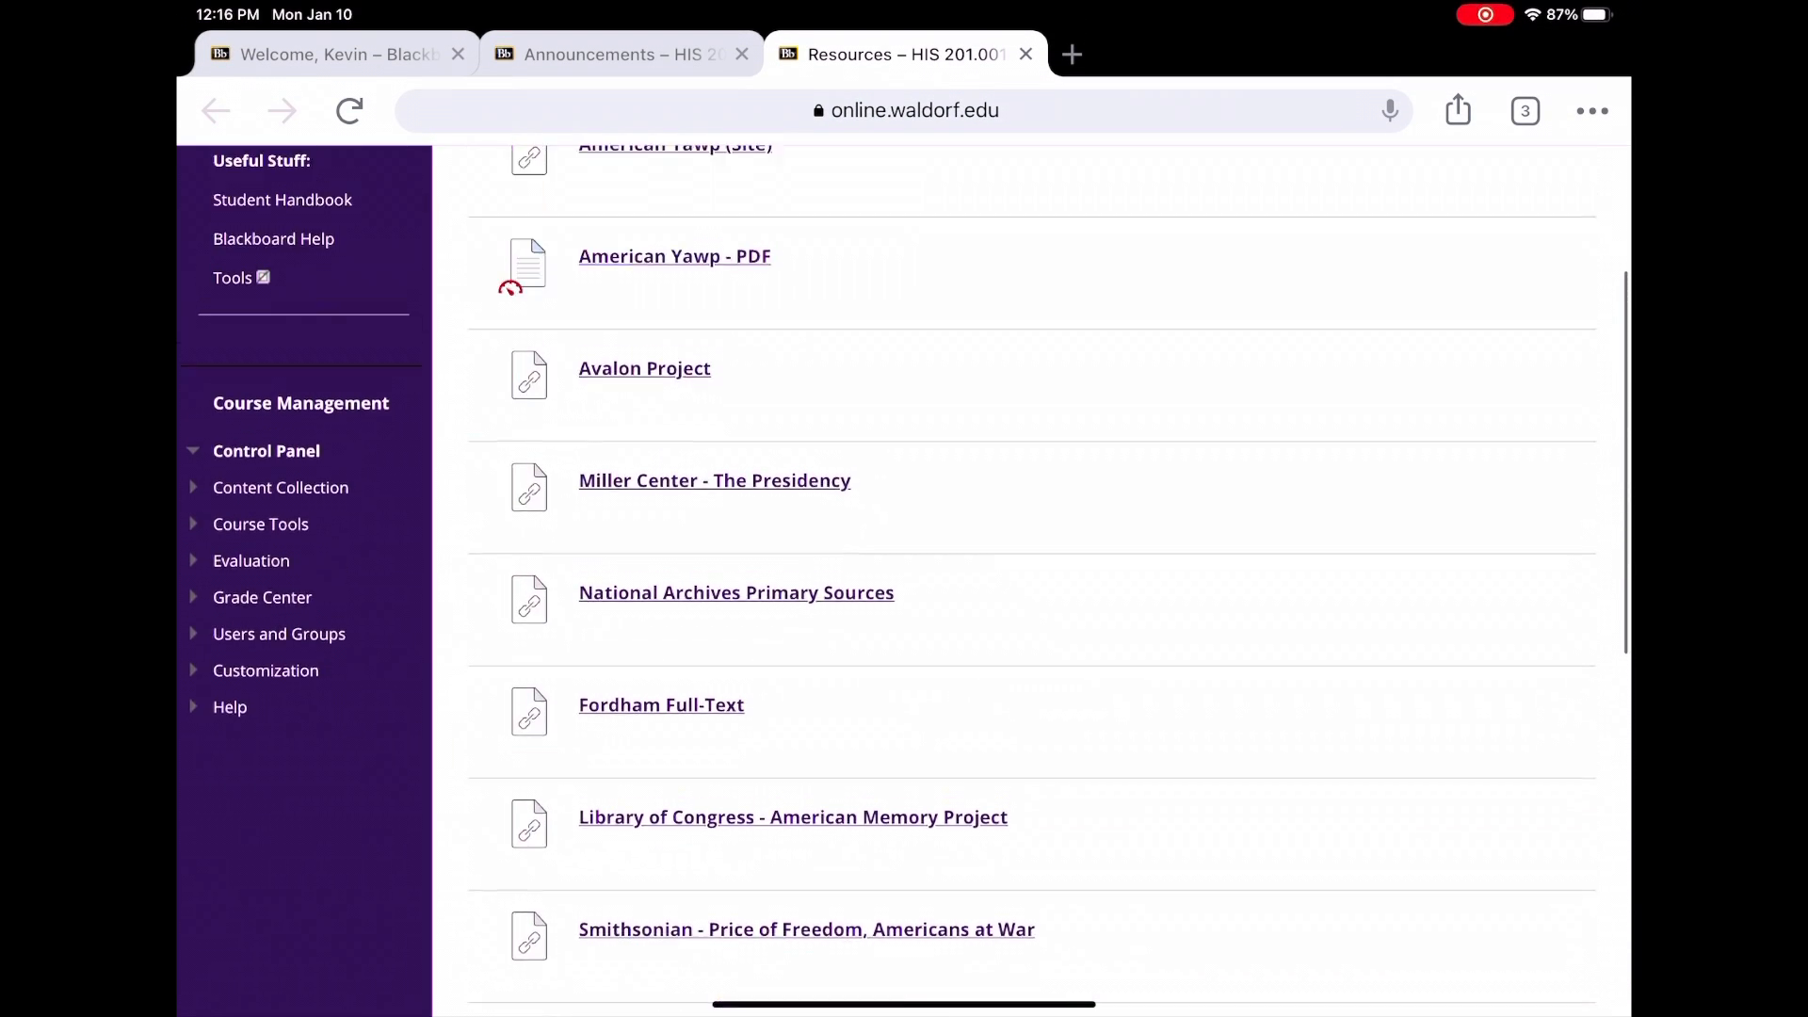